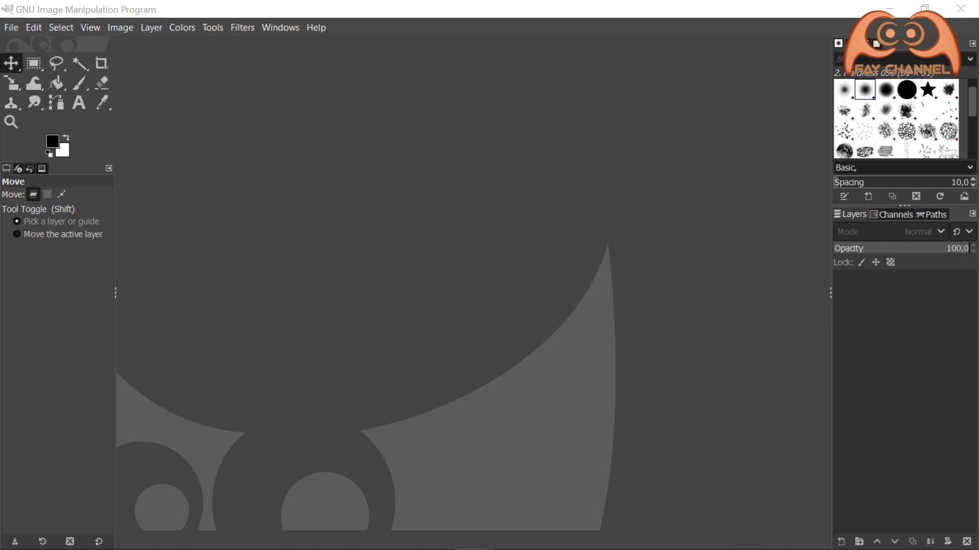
Open image.jpg from the Desktop/Zoom folder as a 1080×1080 single-layer image
click(10, 27)
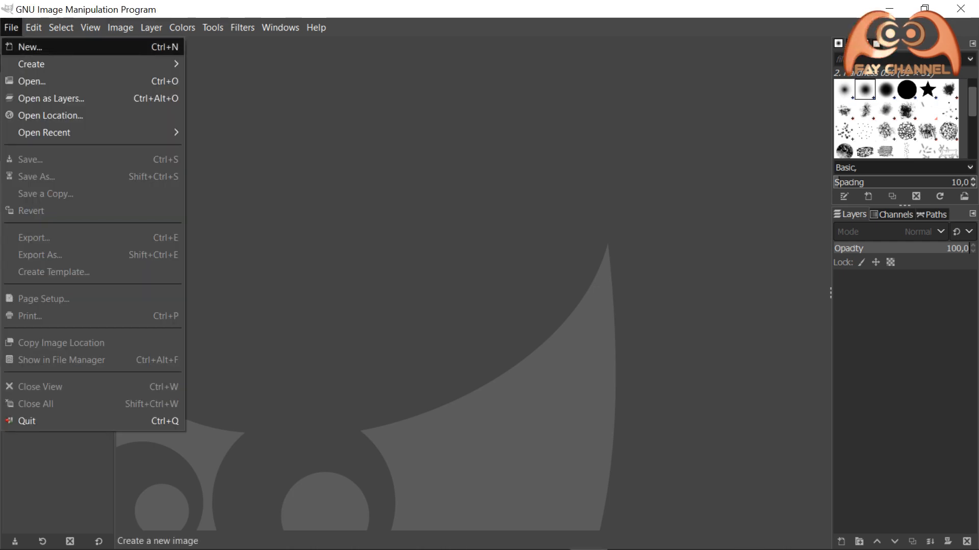
mouse_move(32, 82)
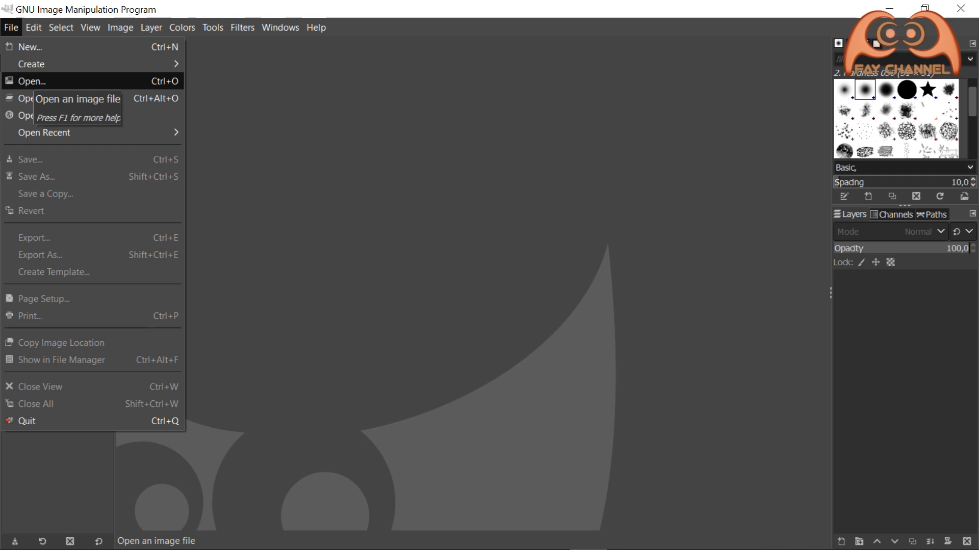
click(31, 81)
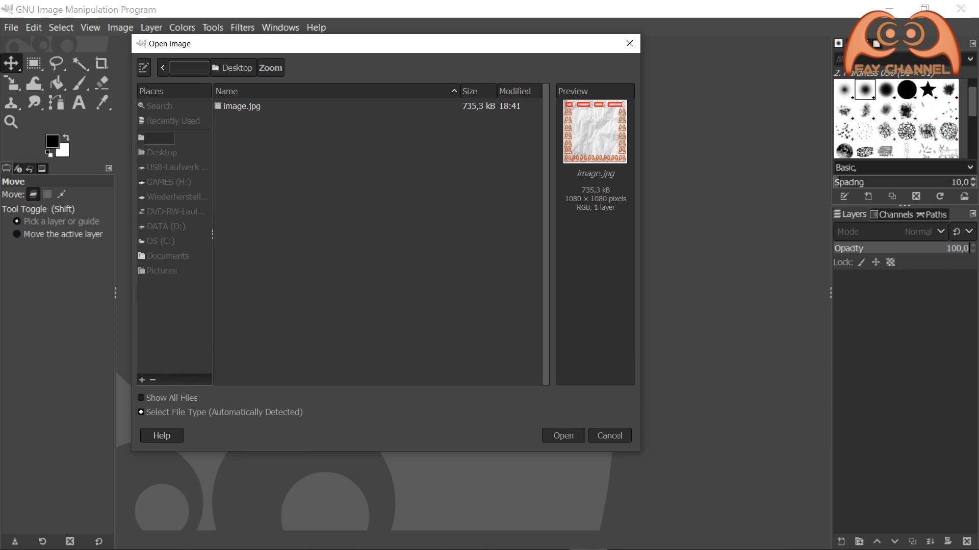
click(561, 435)
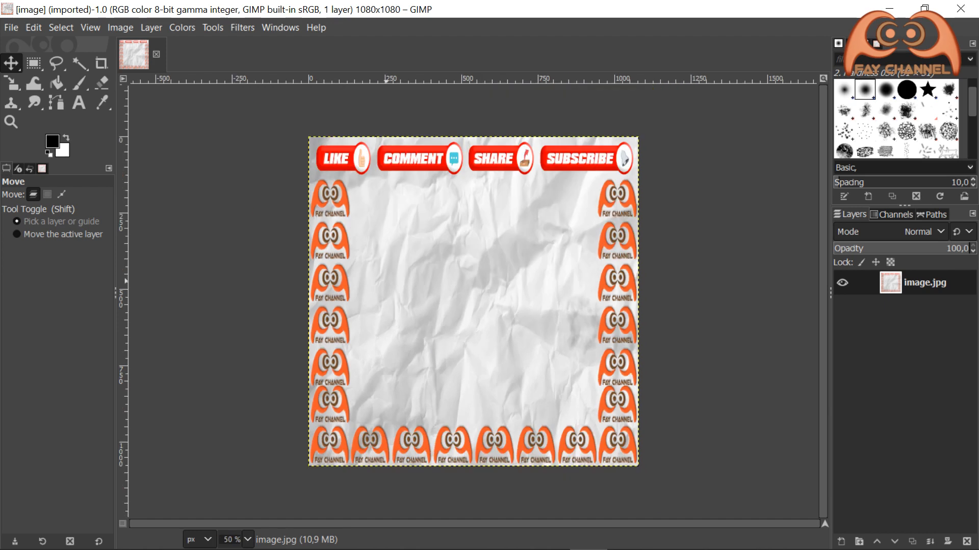
mouse_move(124, 256)
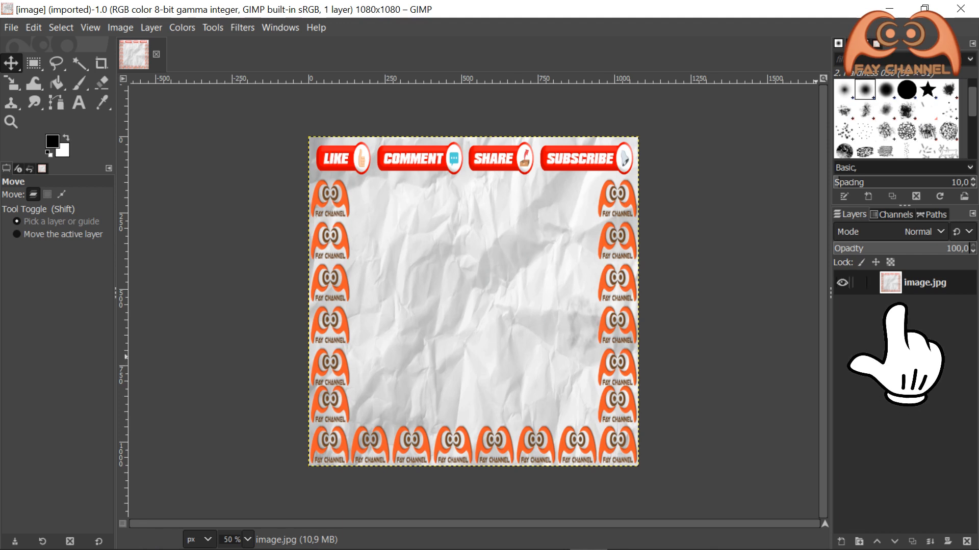
mouse_move(893, 353)
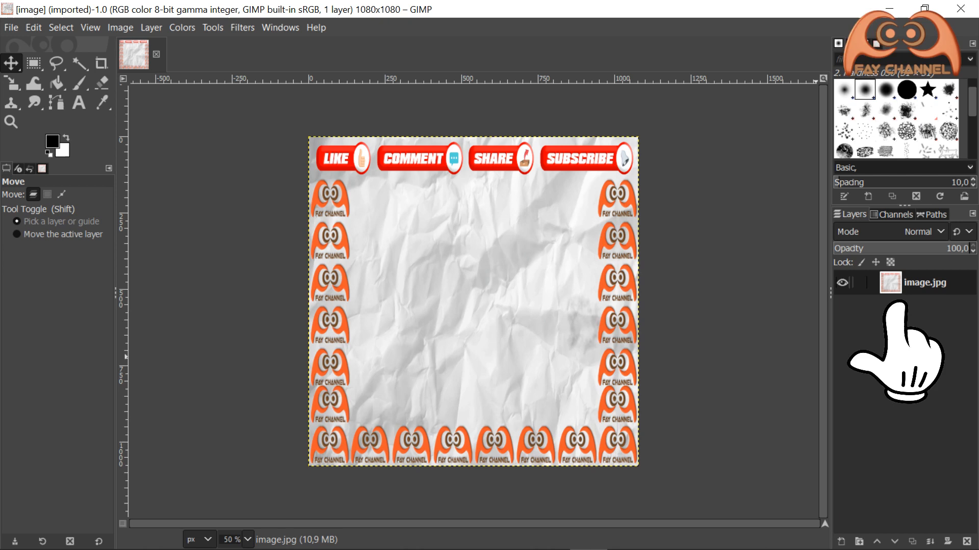
Add an alpha channel to the image.jpg layer via the Layers panel
click(151, 26)
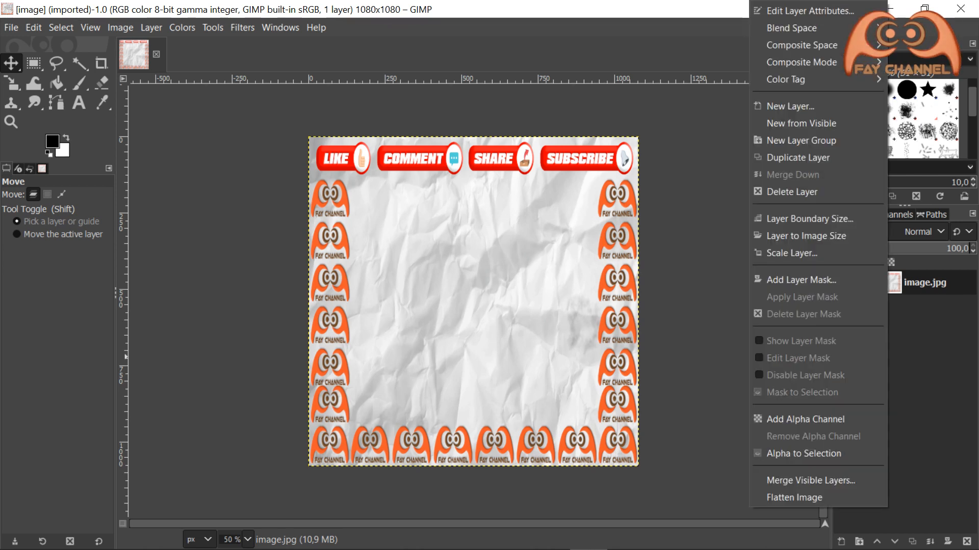
mouse_move(805, 419)
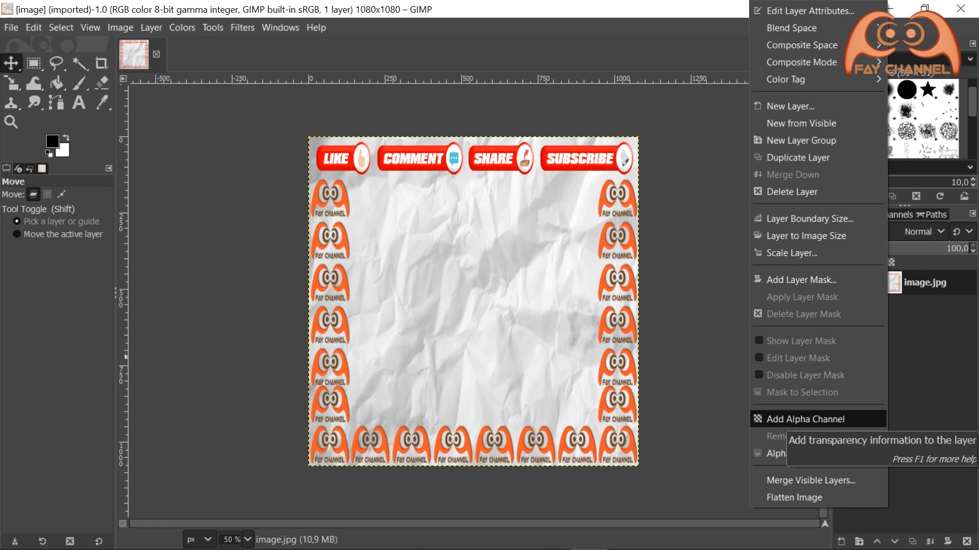
click(805, 419)
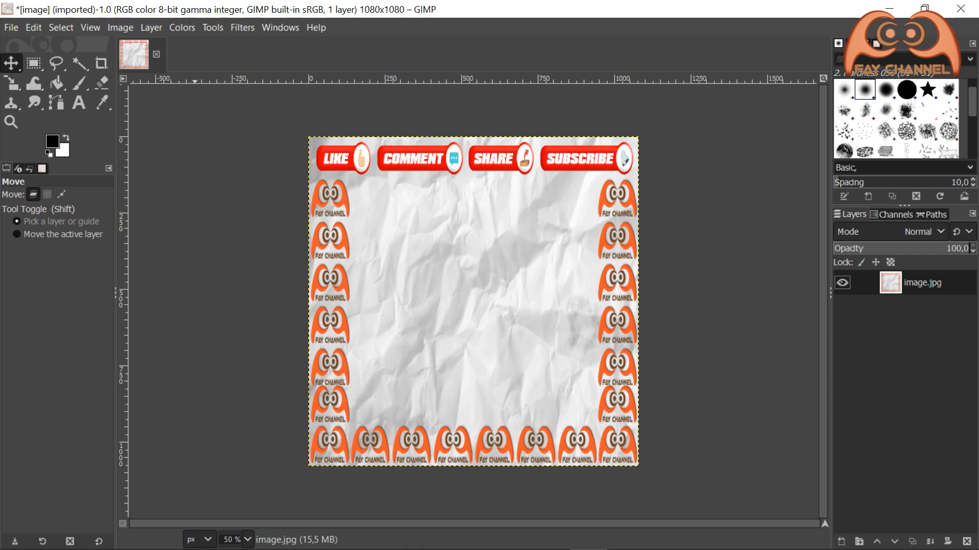
Scale the image to 1920 × 1080 pixels with the aspect chain unlinked
click(120, 26)
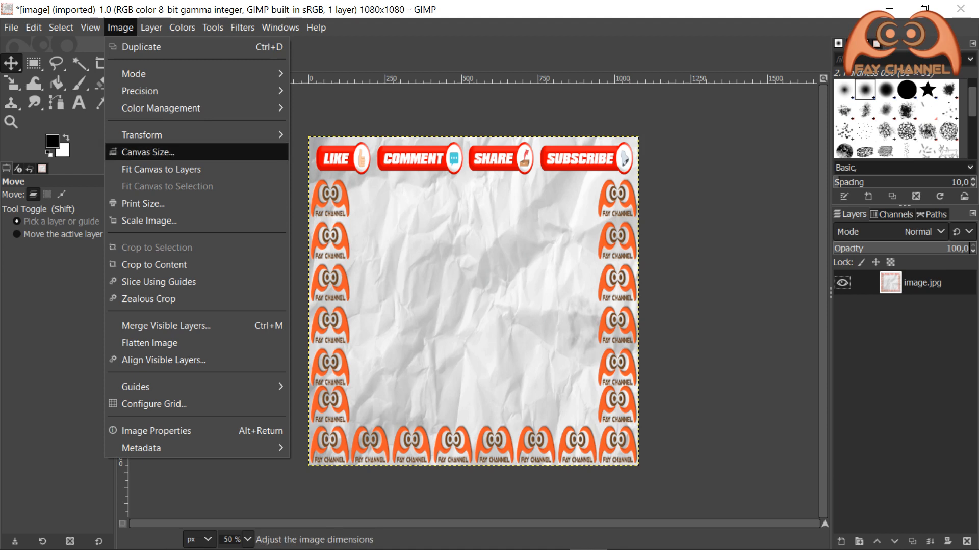
mouse_move(149, 220)
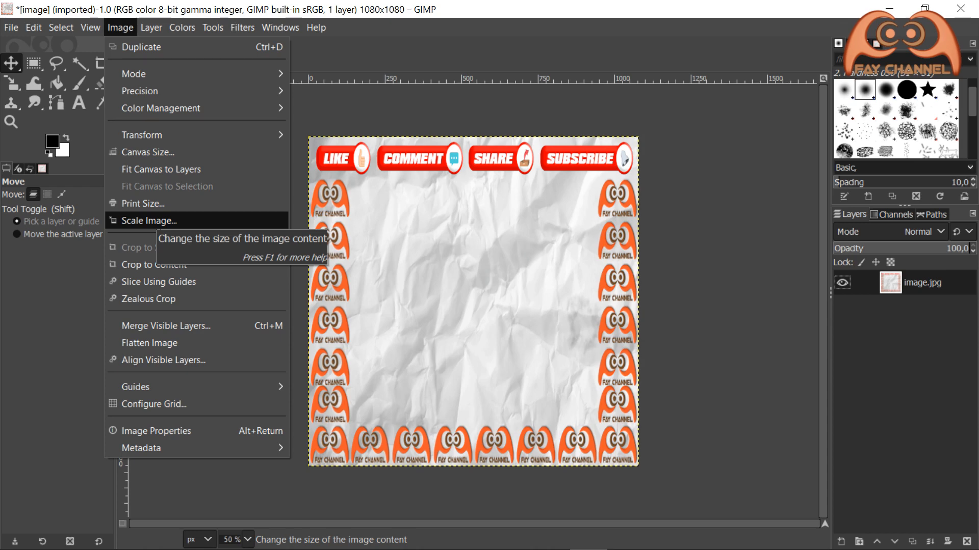
click(147, 220)
text(192)
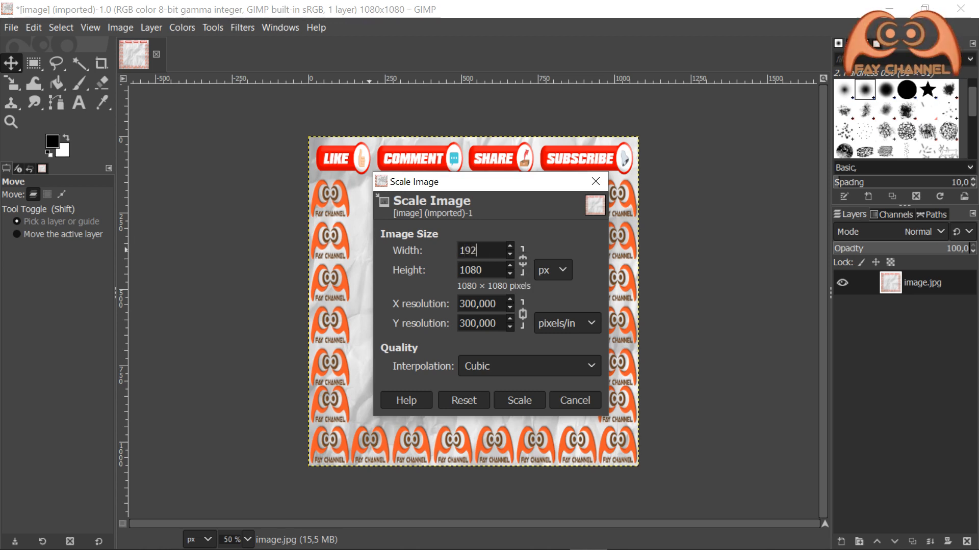
text(0)
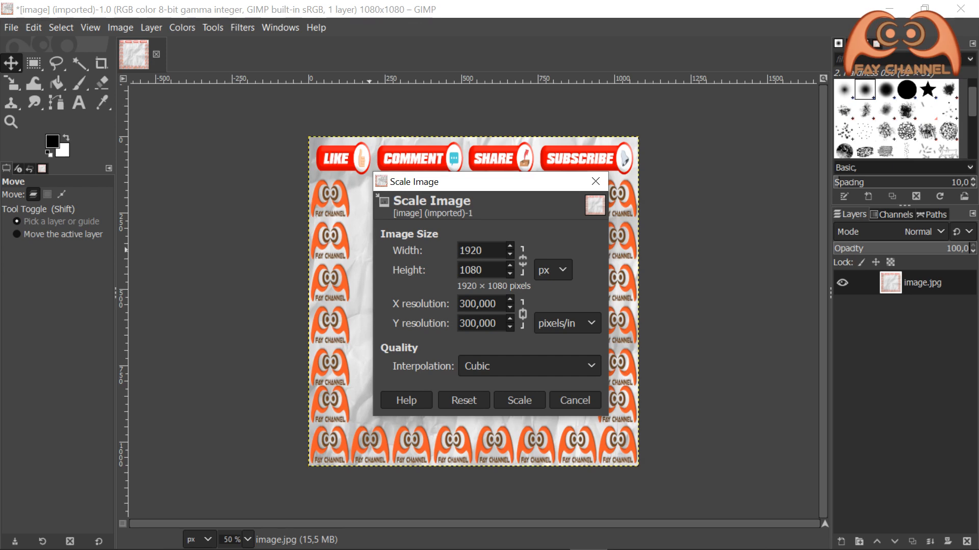
click(518, 400)
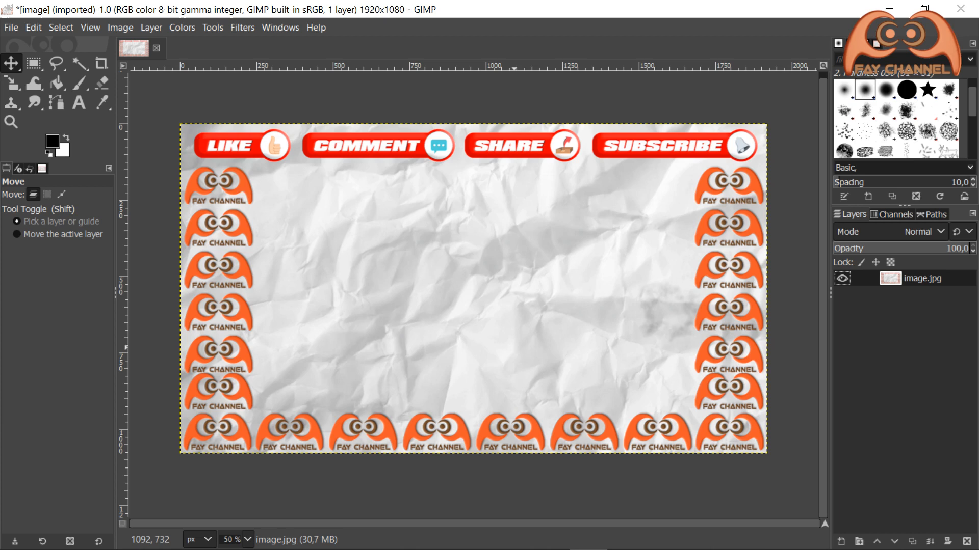
mouse_move(125, 100)
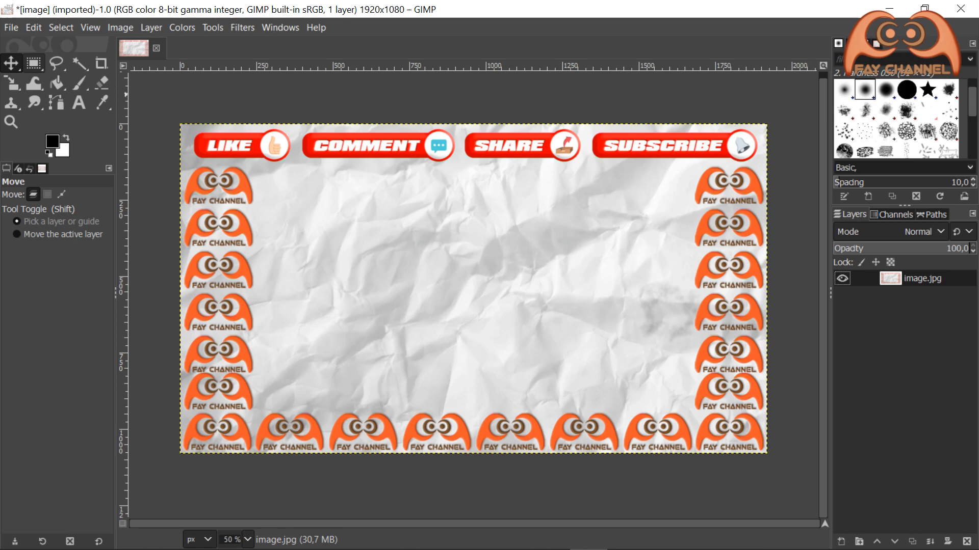
mouse_move(35, 64)
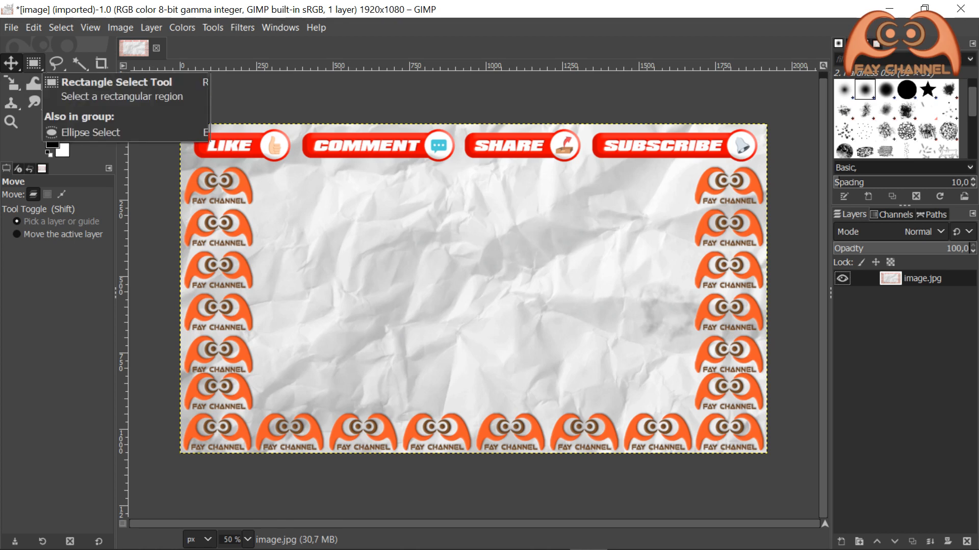
Select a fixed 16:9 rectangle (1390×782 px) over the paper inside the logo border
click(34, 63)
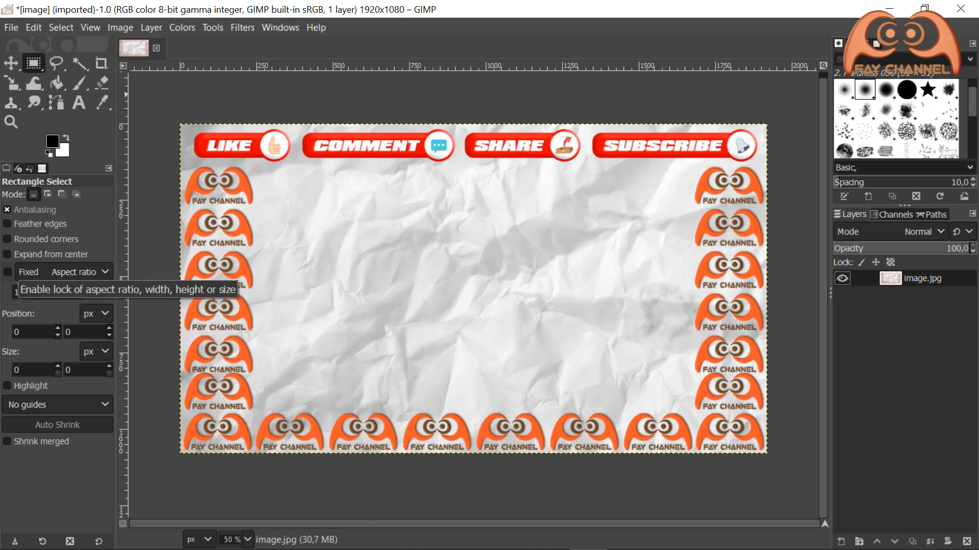
click(7, 272)
text(6)
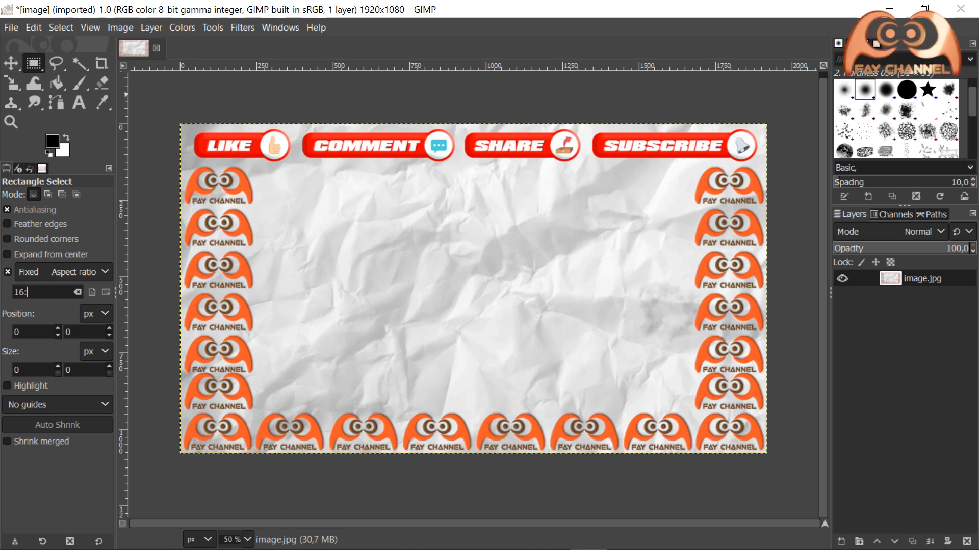
text(9)
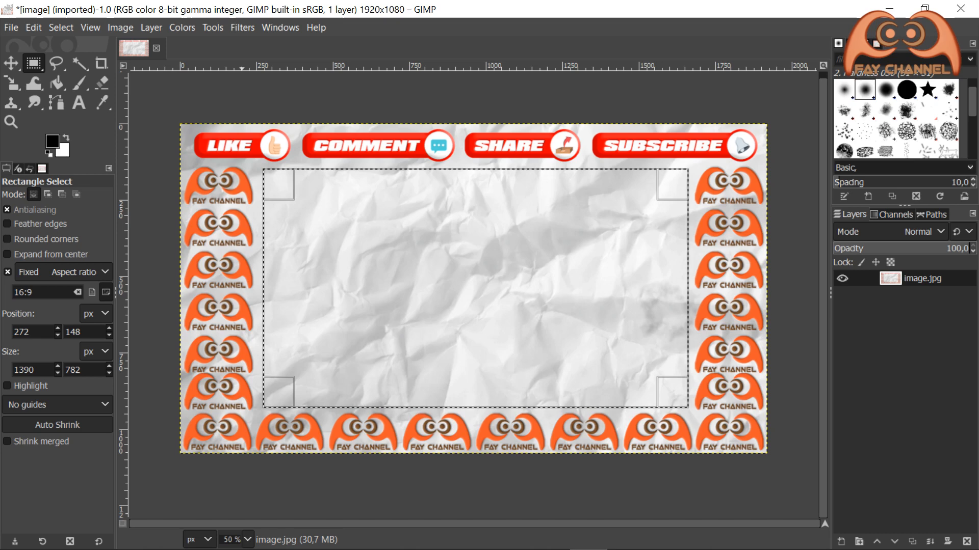
Clear the selected 16:9 area to transparency and drop the selection
click(33, 26)
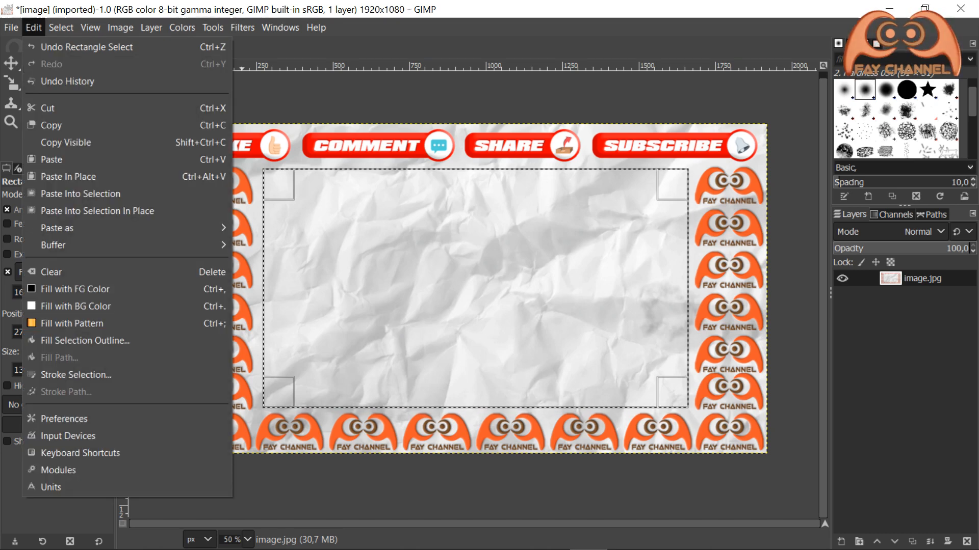
mouse_move(52, 271)
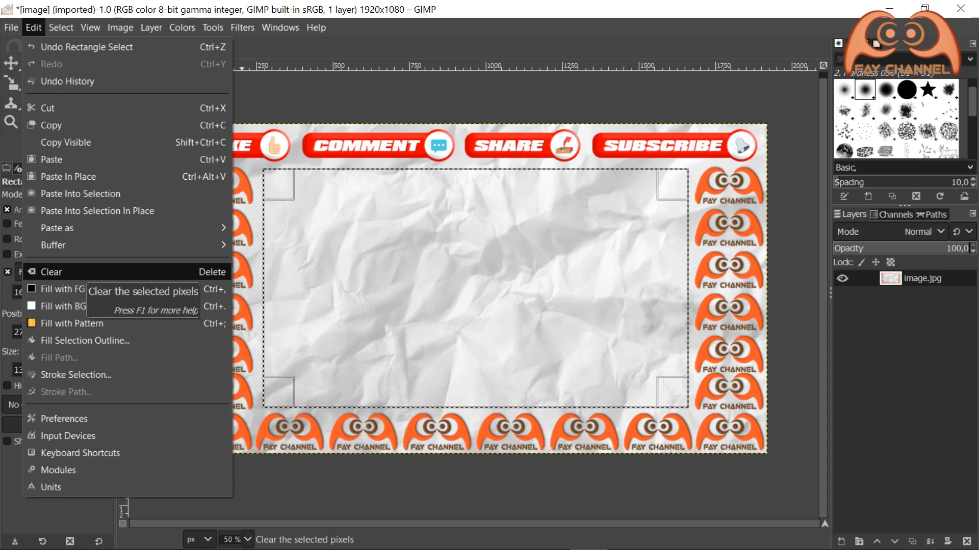
click(51, 271)
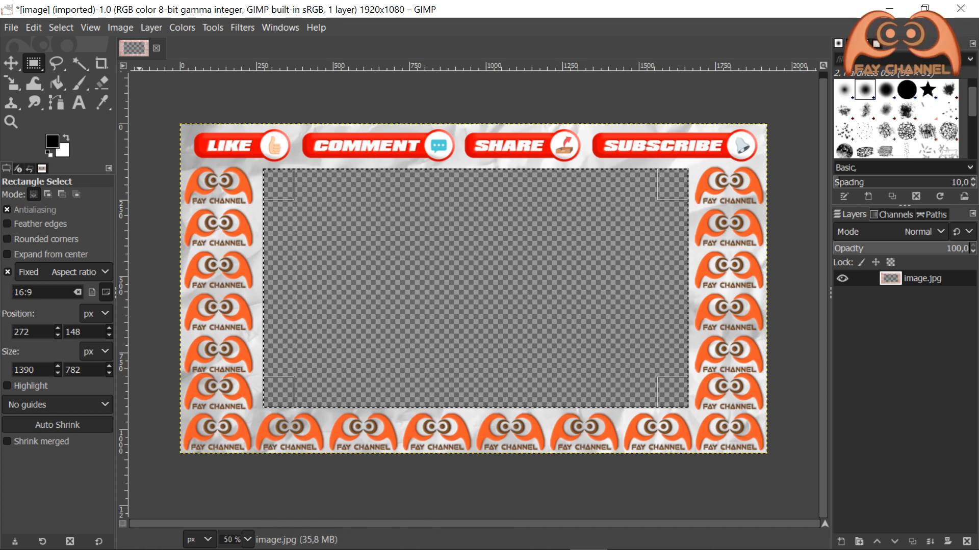
click(60, 26)
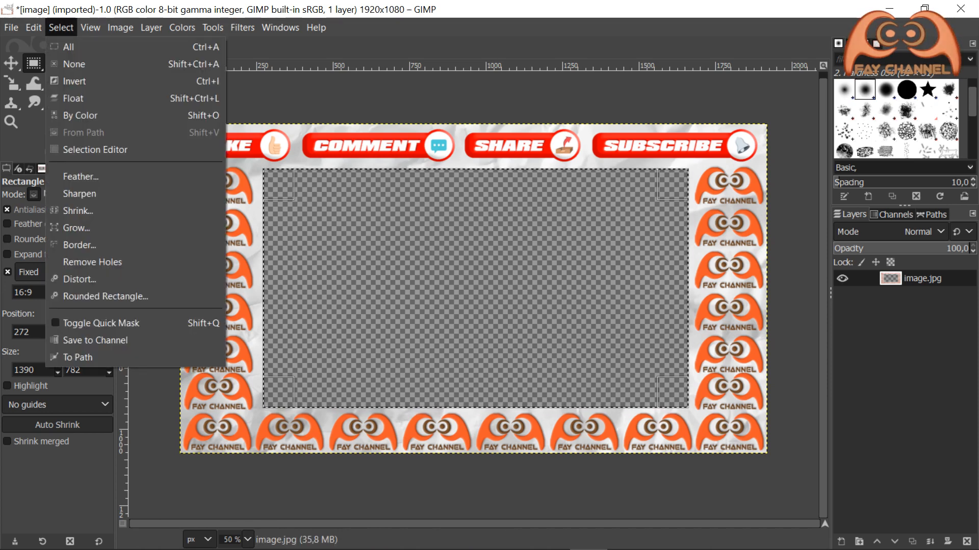
mouse_move(73, 63)
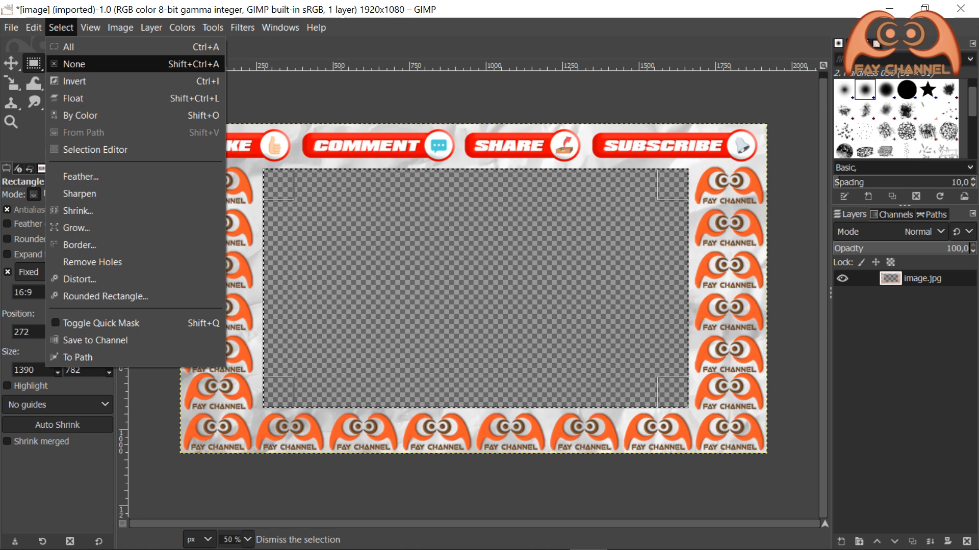
click(73, 63)
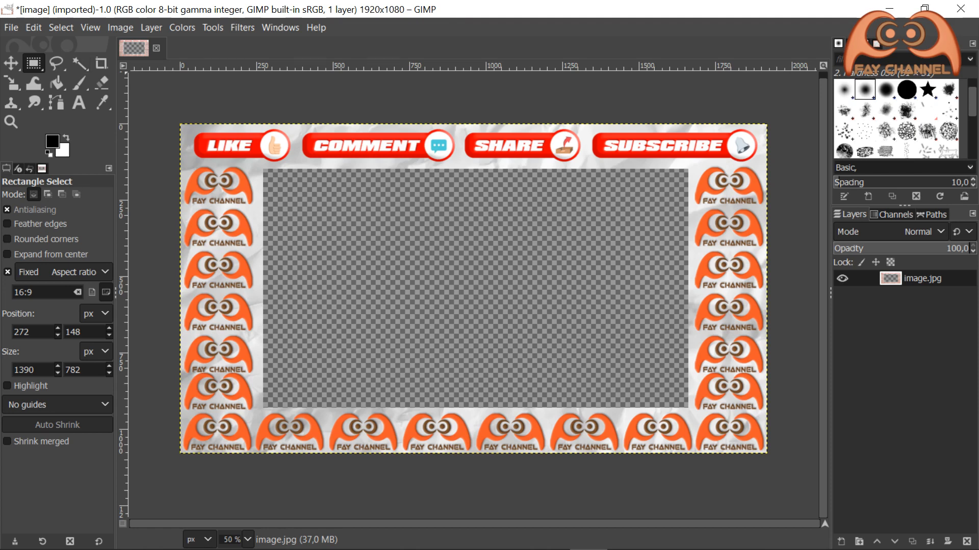
Export the overlay as PNG image frame.png into Desktop/Zoom, accepting the PNG options
click(10, 27)
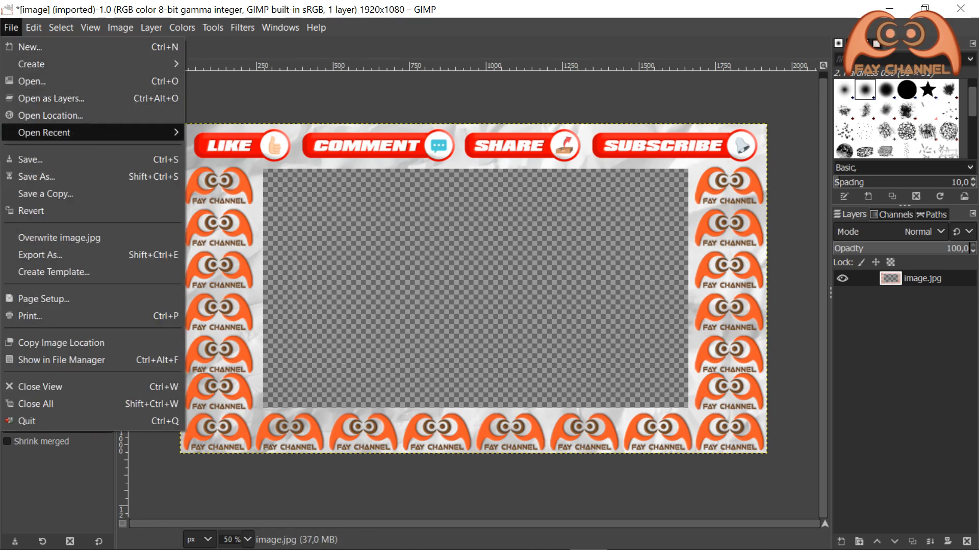
mouse_move(39, 255)
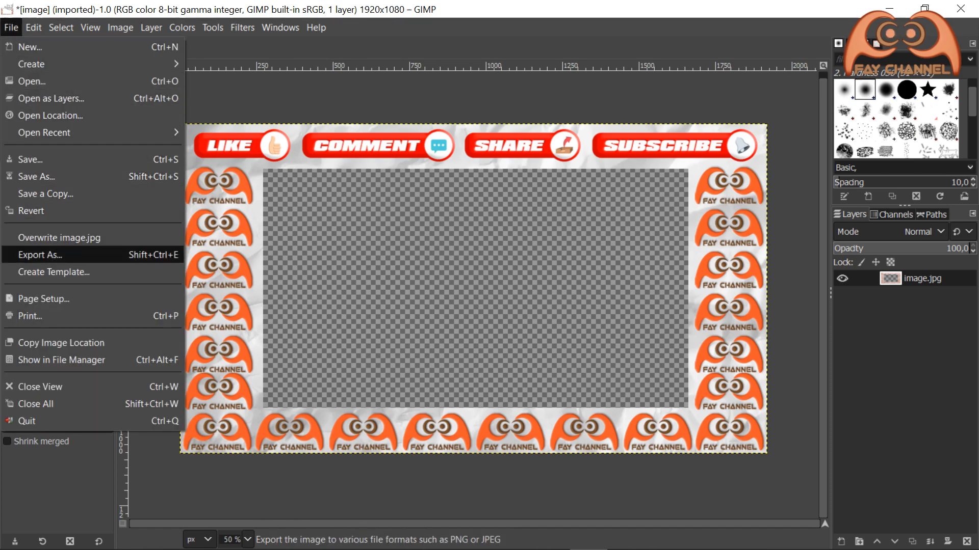
mouse_move(40, 255)
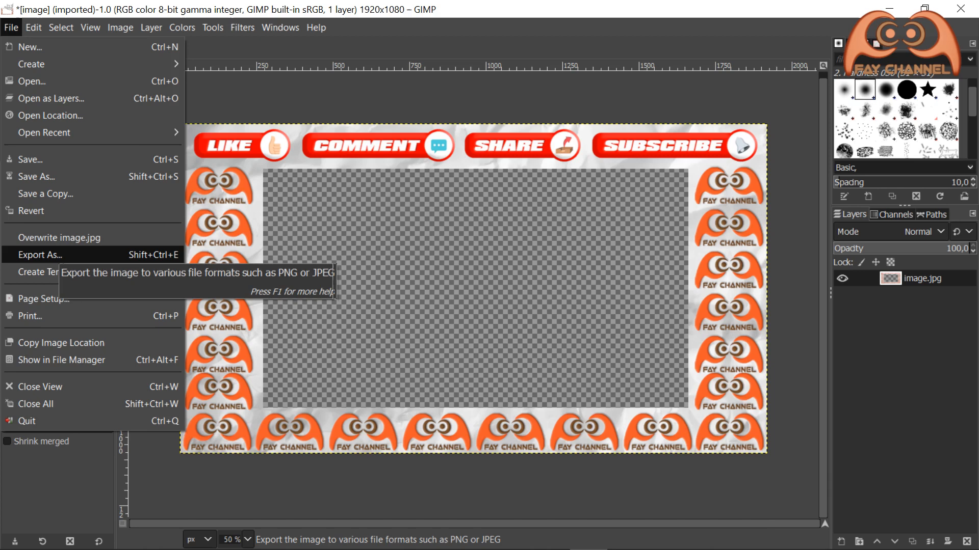
click(40, 255)
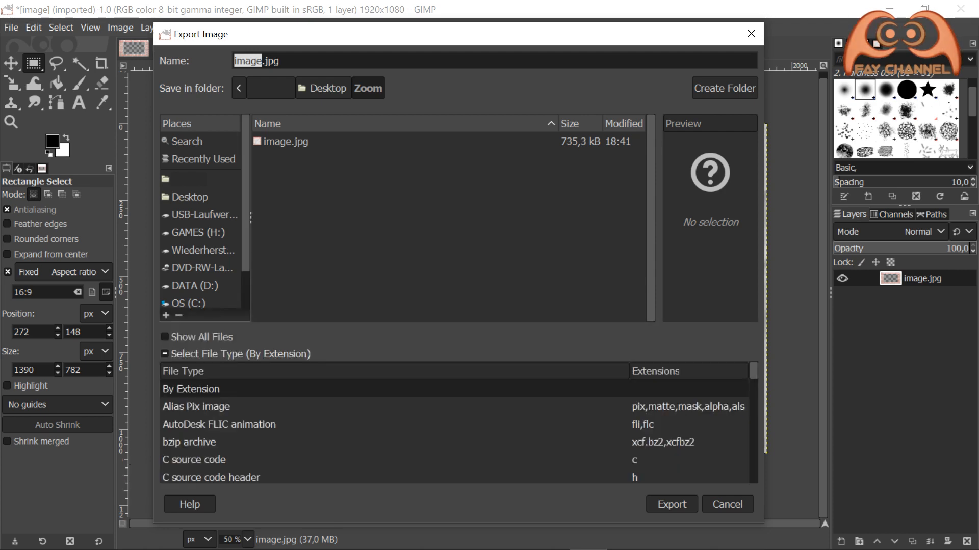
scroll(down, 3)
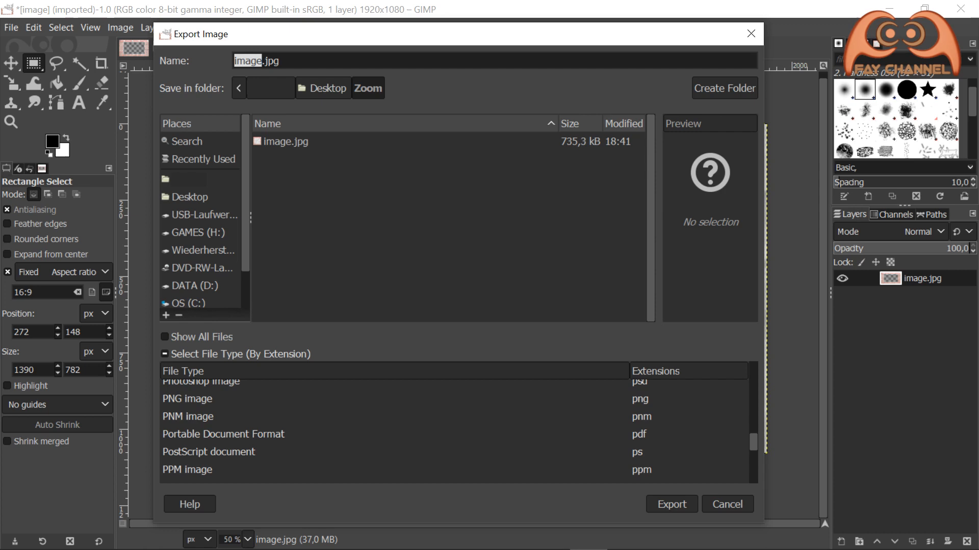
click(185, 399)
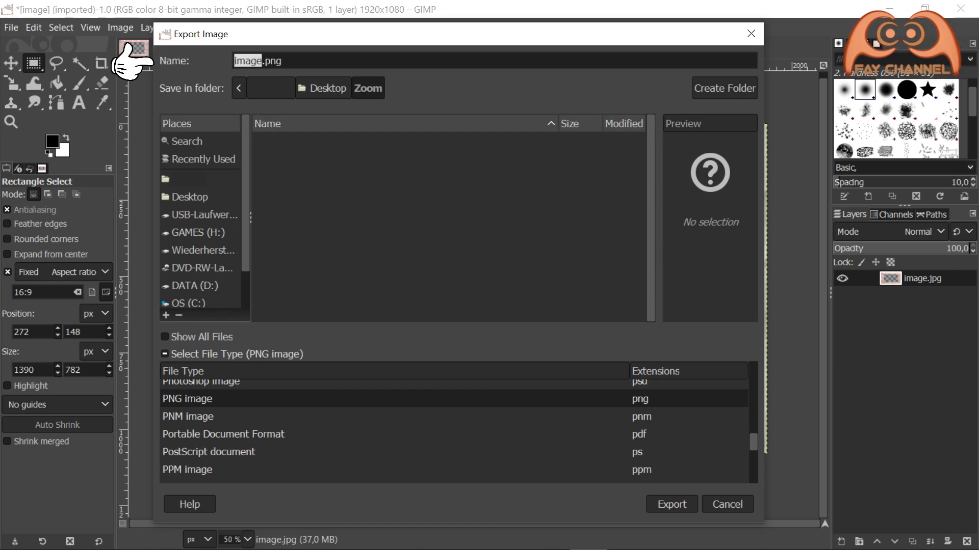
text(frame)
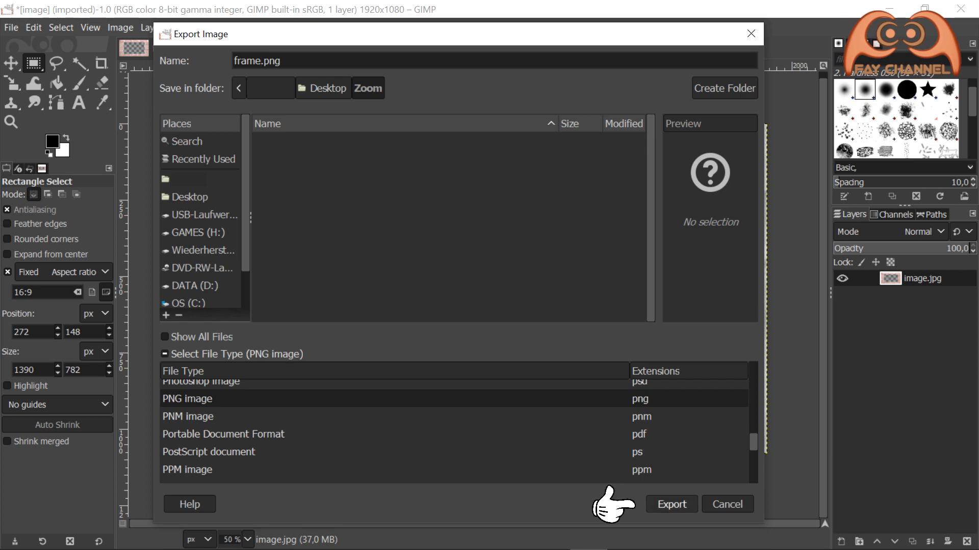
click(670, 505)
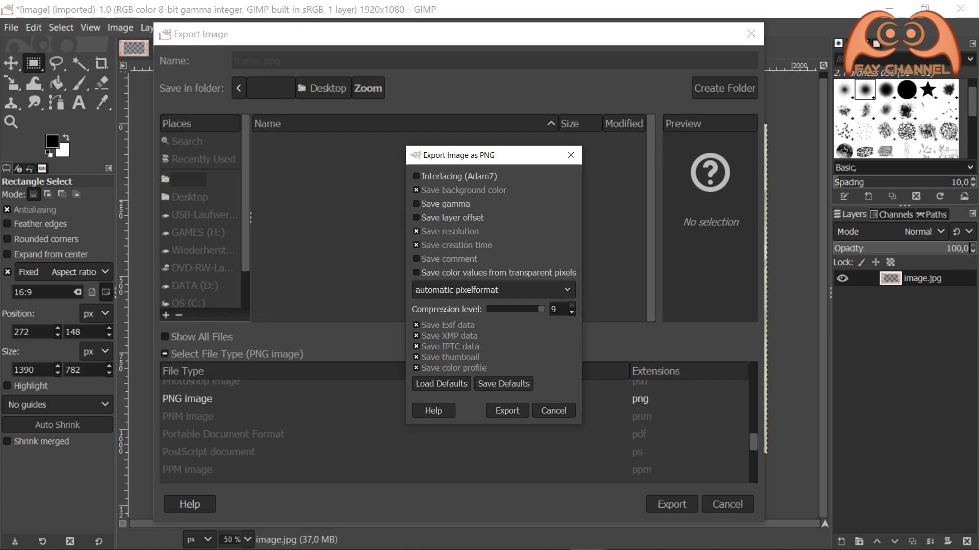
click(506, 410)
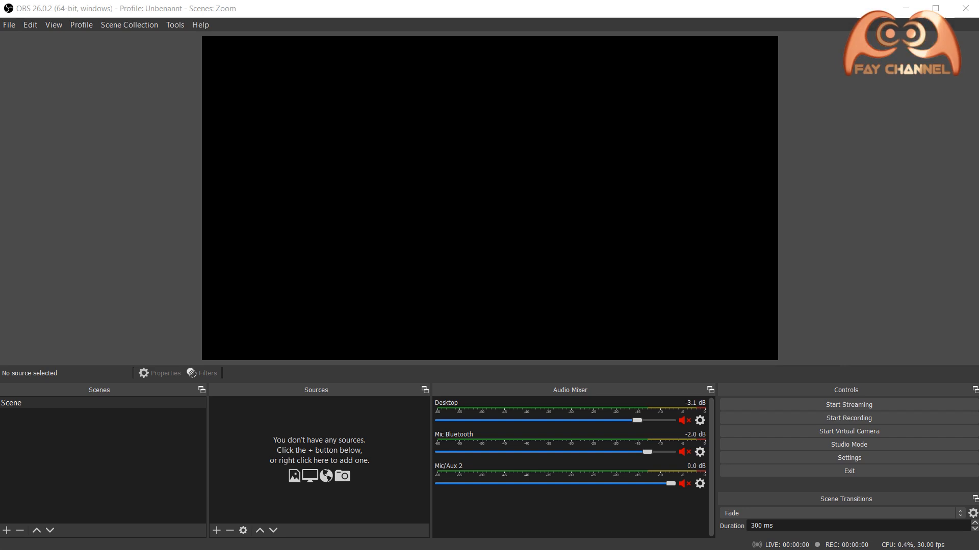
mouse_move(71, 339)
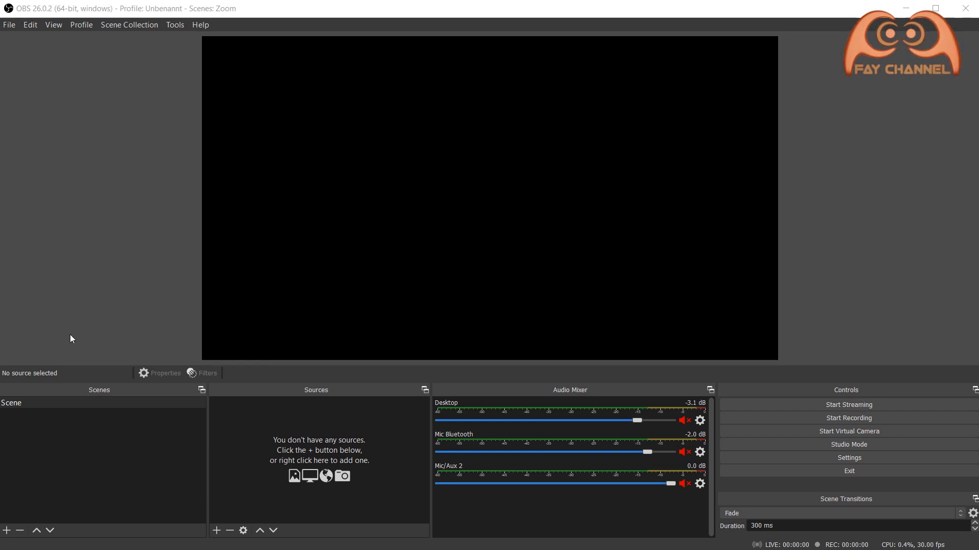
mouse_move(17, 410)
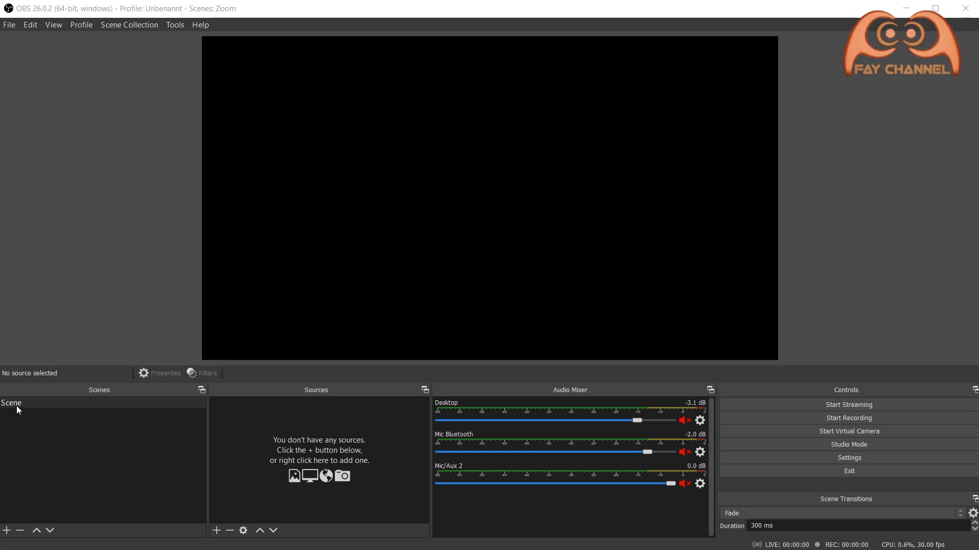
Rename the scene from Scene to Zoom through the Scenes dock menu
right_click(10, 404)
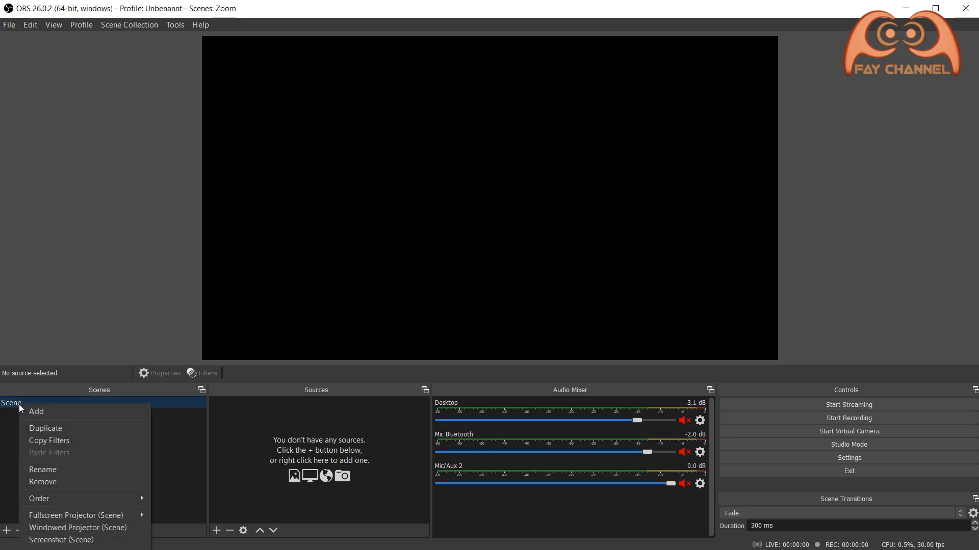
mouse_move(56, 469)
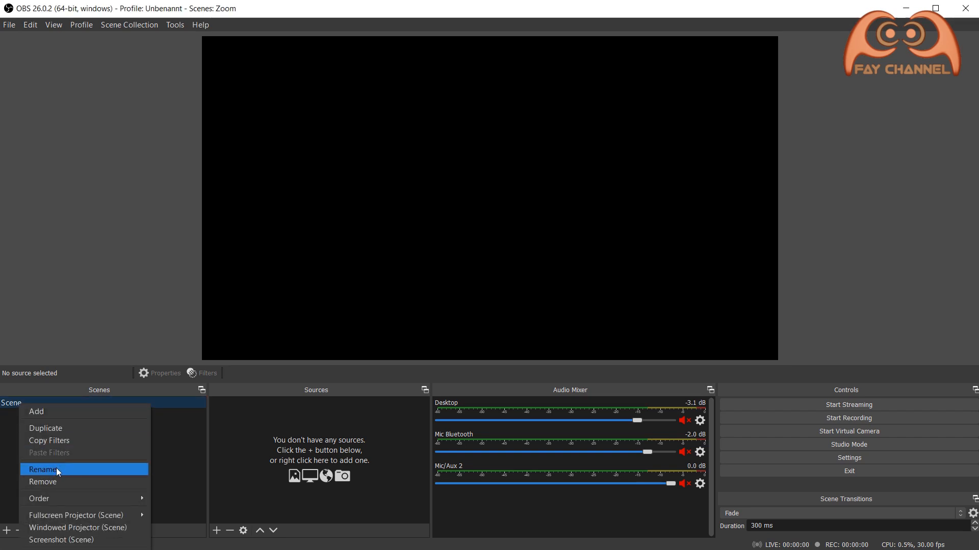
click(43, 469)
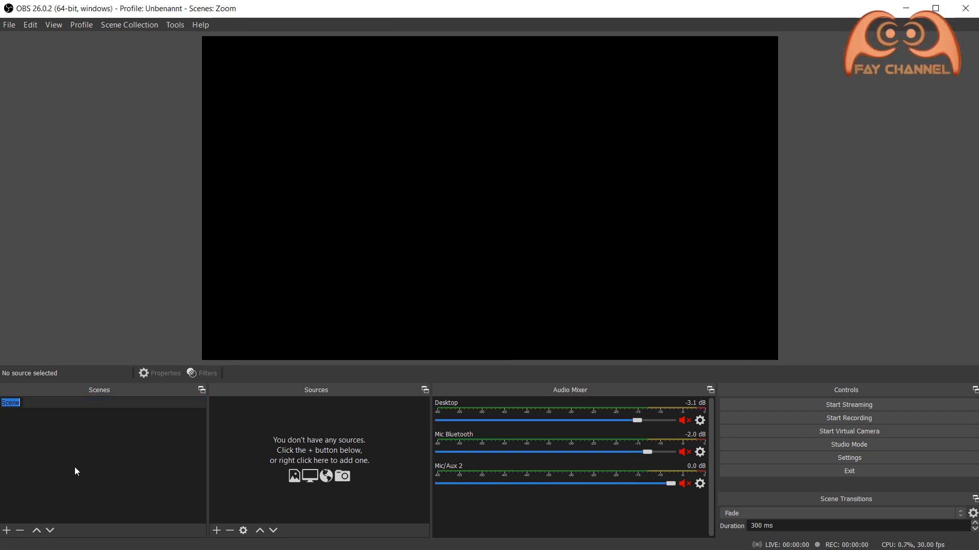
text(Zoom)
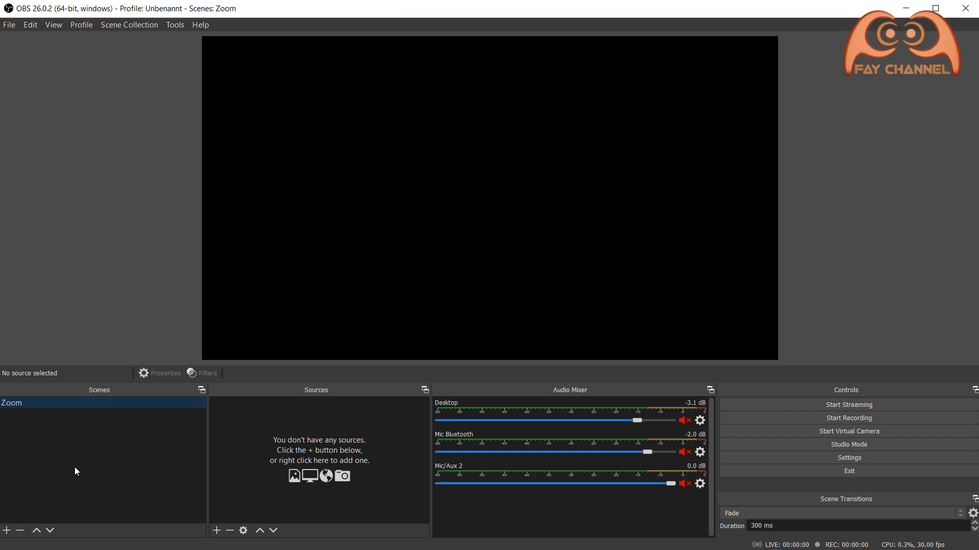
mouse_move(265, 407)
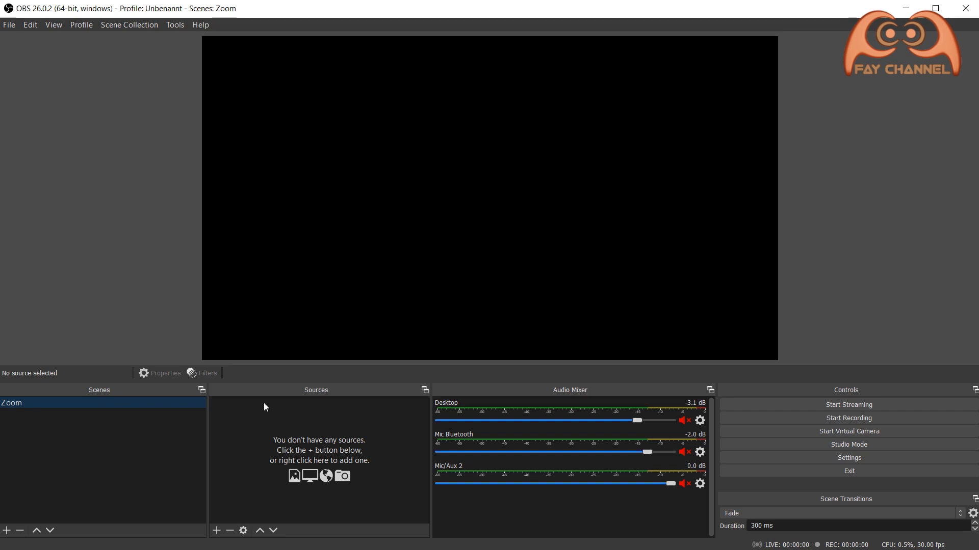
mouse_move(216, 530)
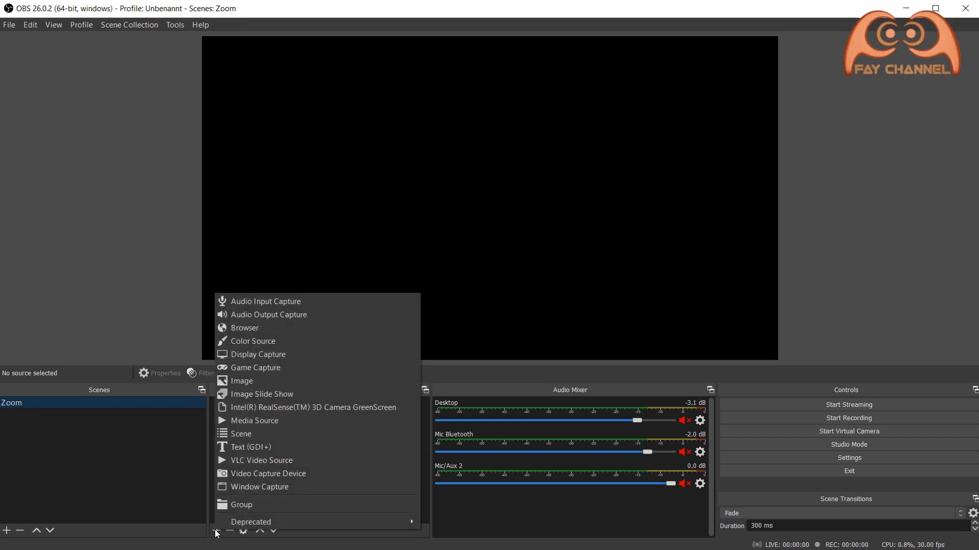
mouse_move(269, 473)
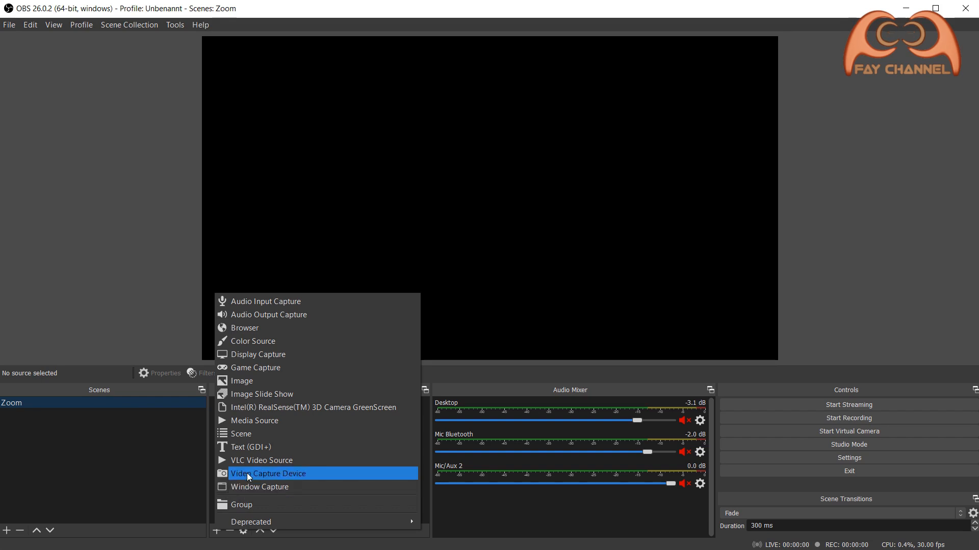
Create a Video Capture Device source named Webcam and bring up its properties
click(269, 473)
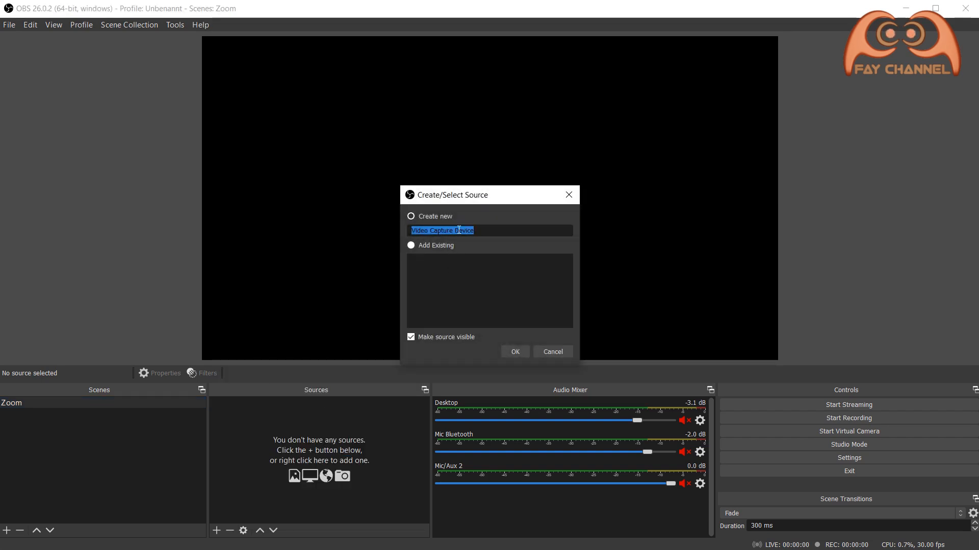
text(W)
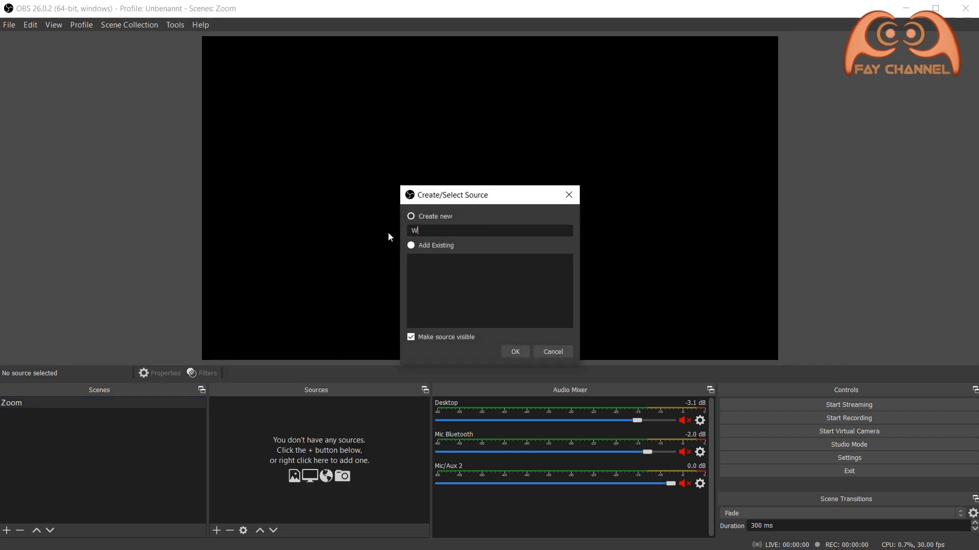
text(eb)
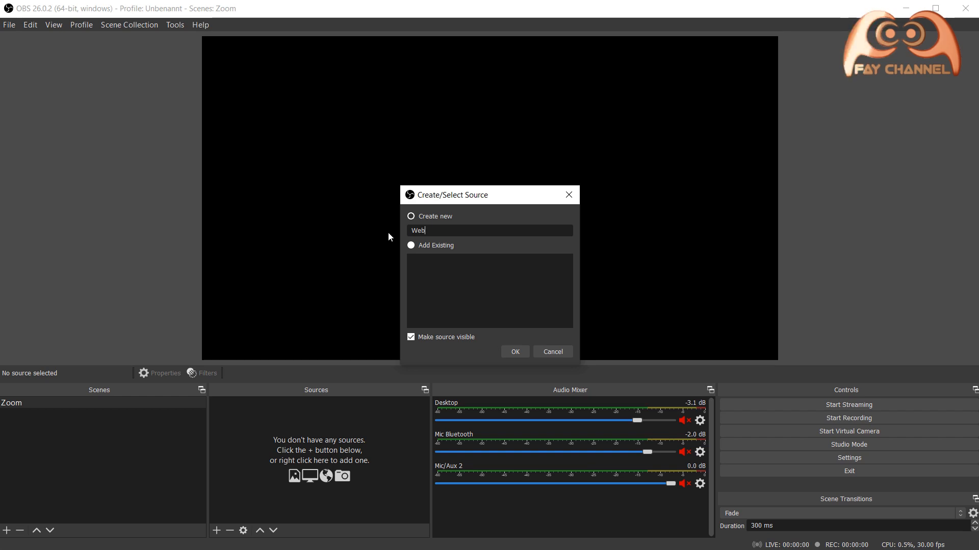
text(cam)
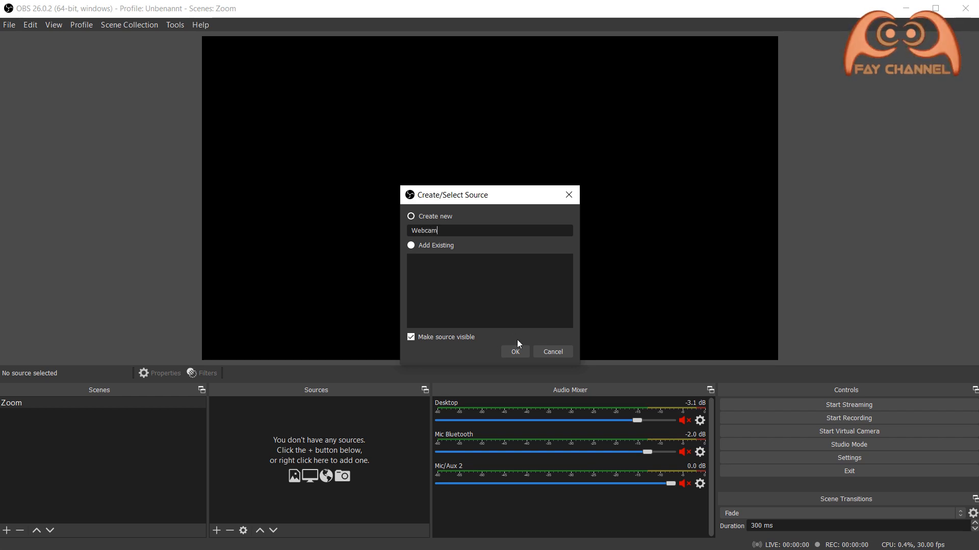
click(514, 352)
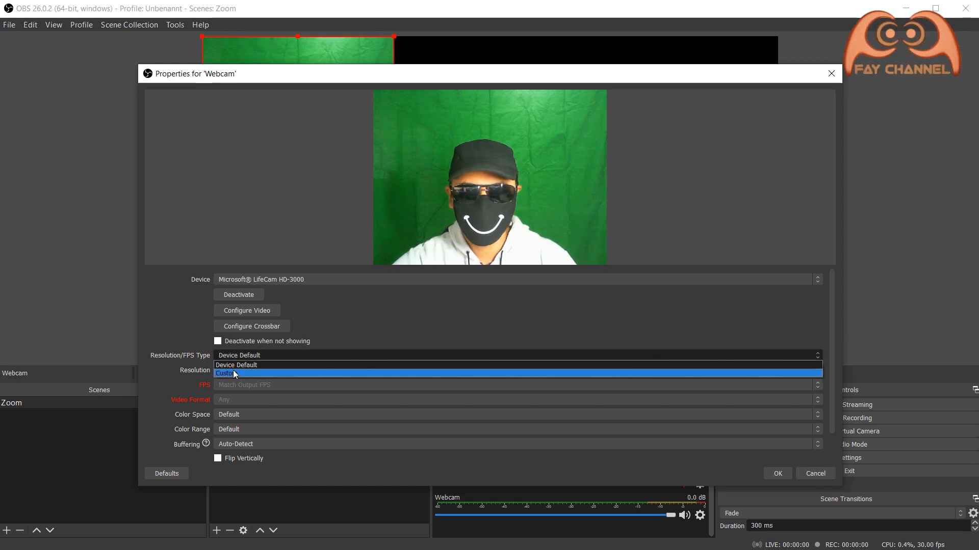
Set the Webcam source's Resolution/FPS Type to Custom at 1280x720 and apply it
click(231, 374)
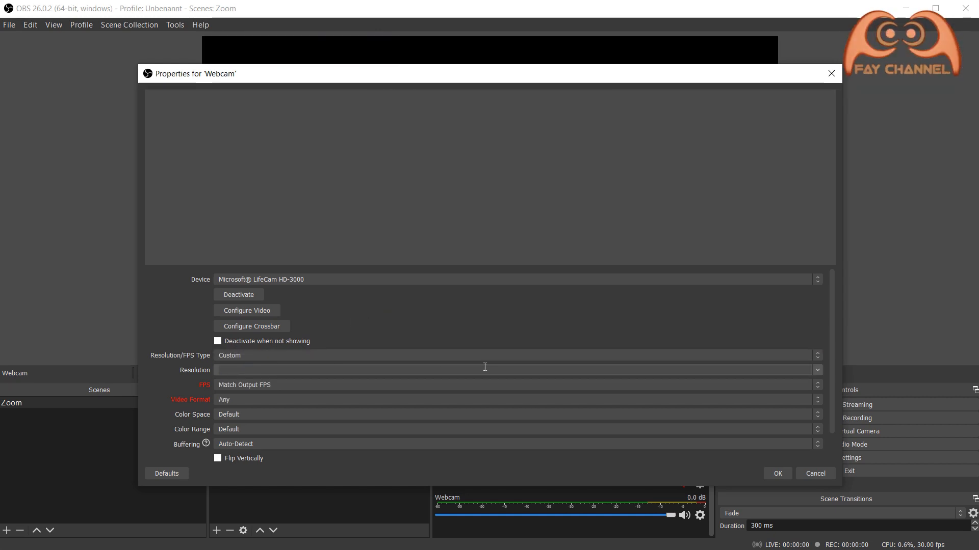
click(816, 369)
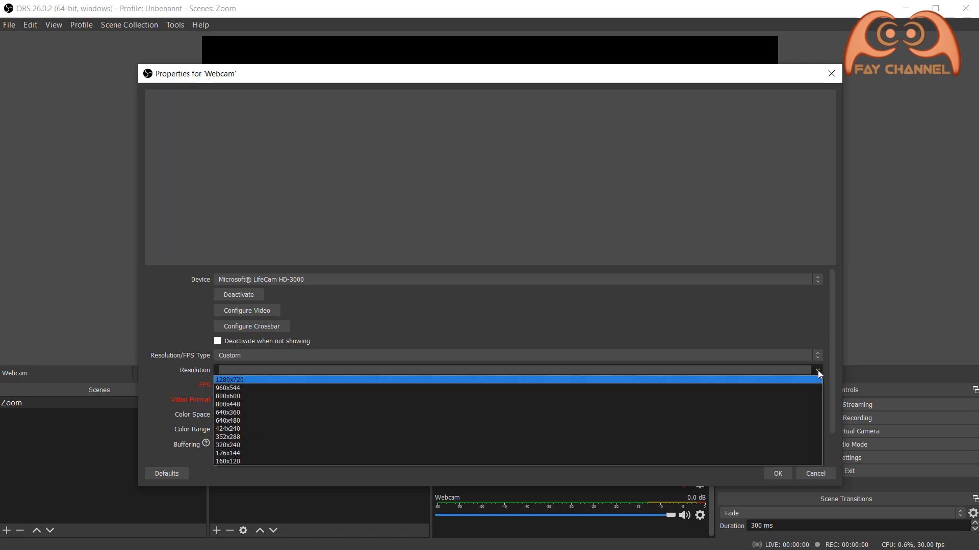
mouse_move(240, 386)
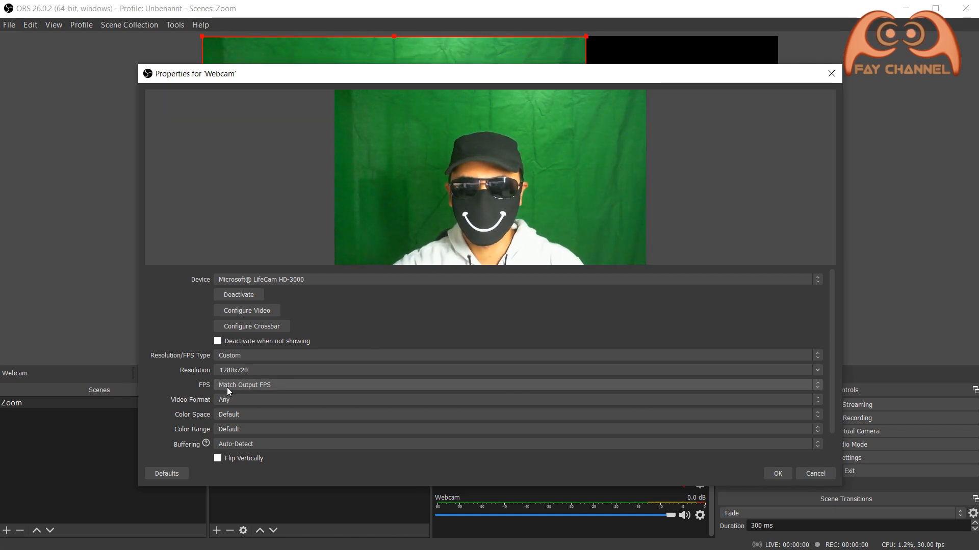
mouse_move(661, 468)
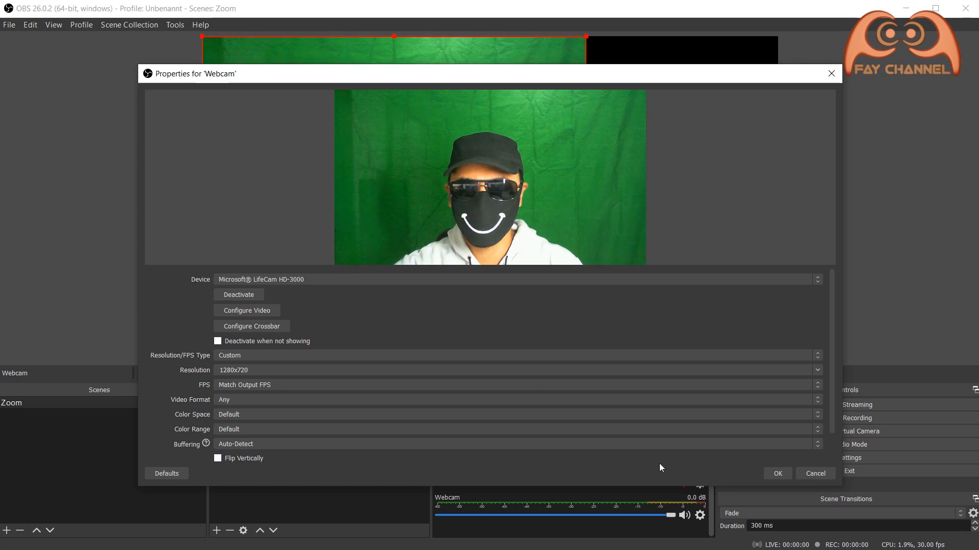
click(777, 473)
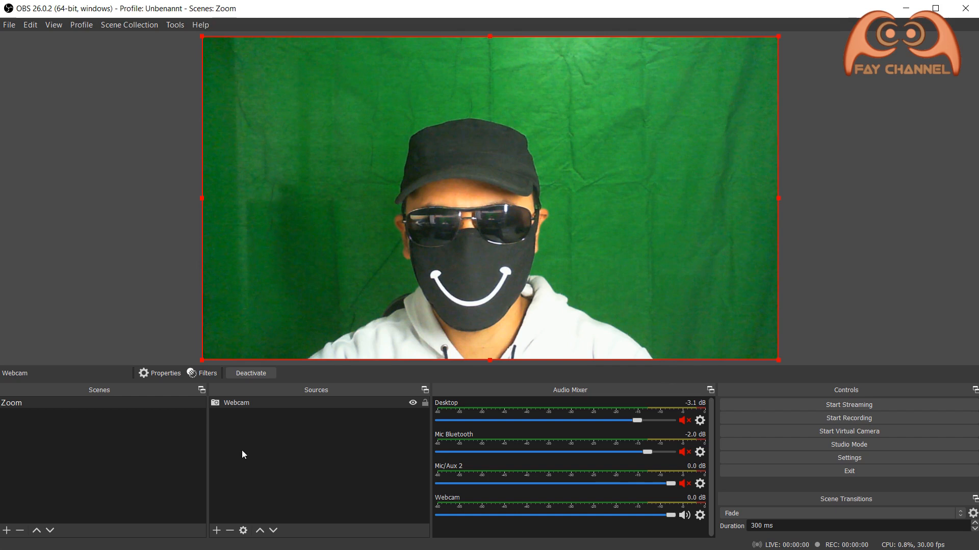
Create a new image source named Frame in the Zoom scene
click(216, 530)
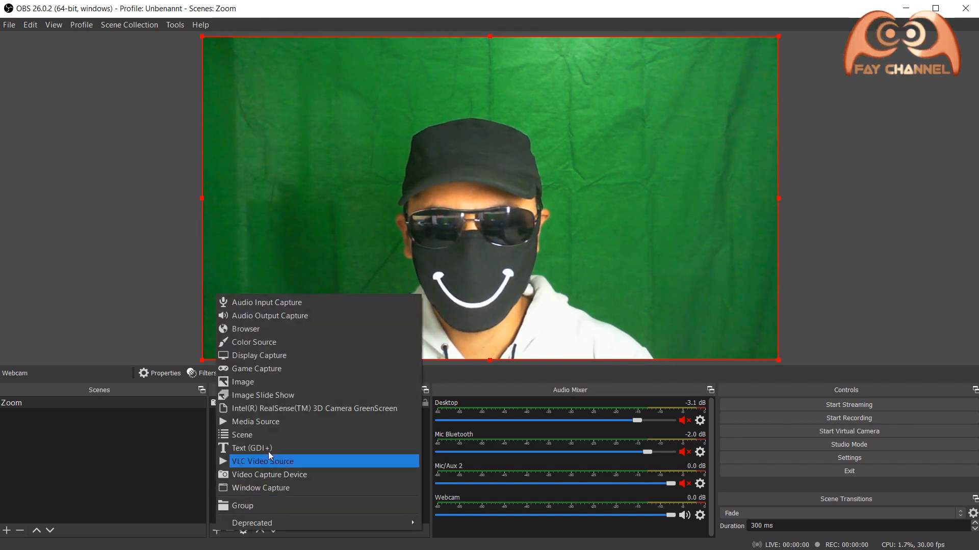
mouse_move(243, 381)
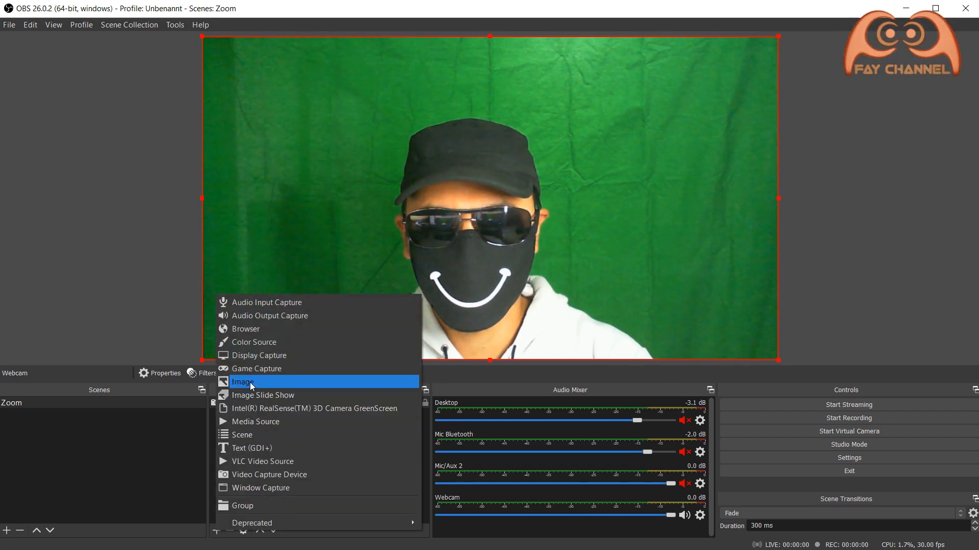
click(242, 383)
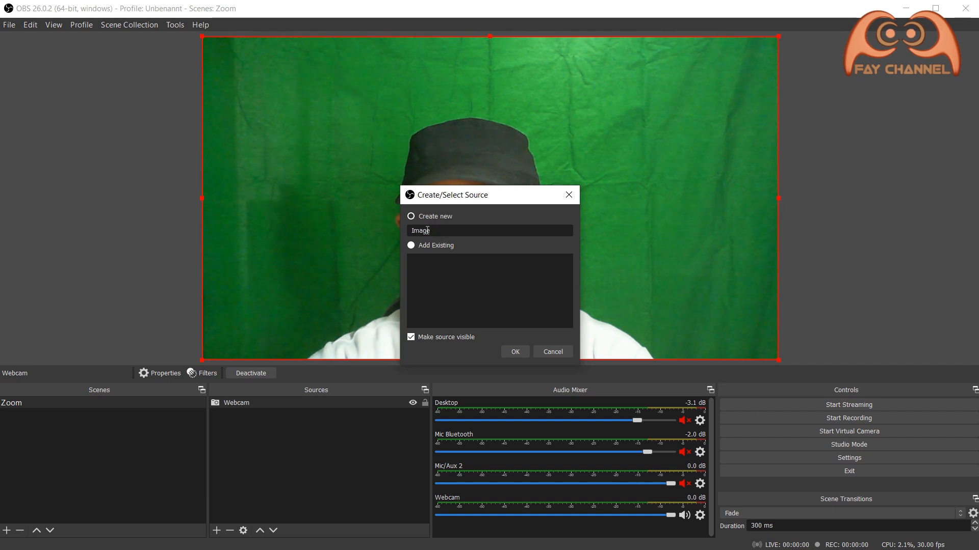
text(Frame)
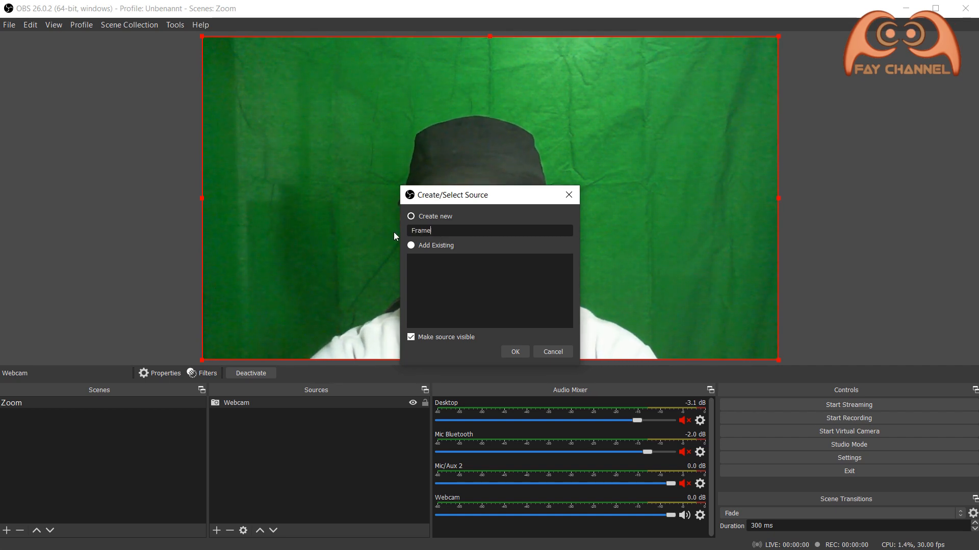
click(513, 352)
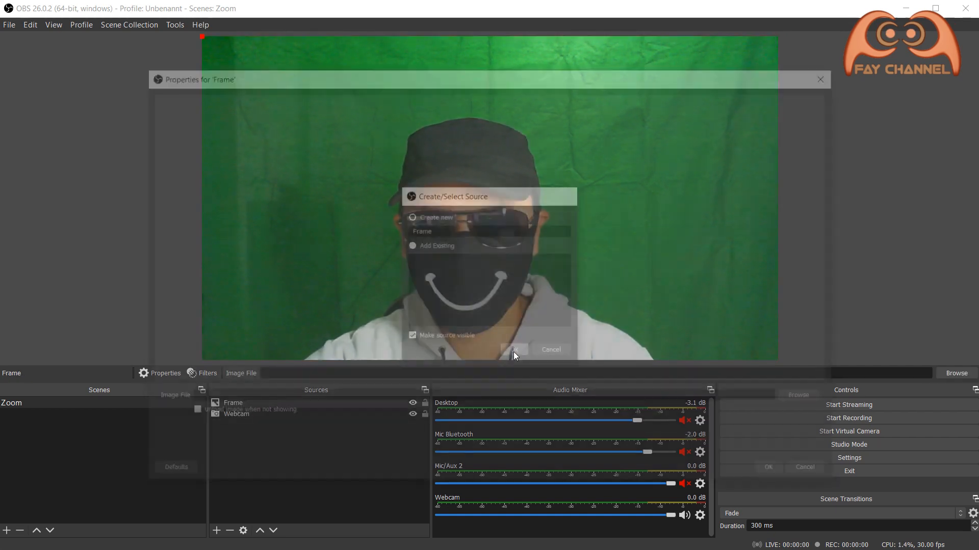
click(514, 349)
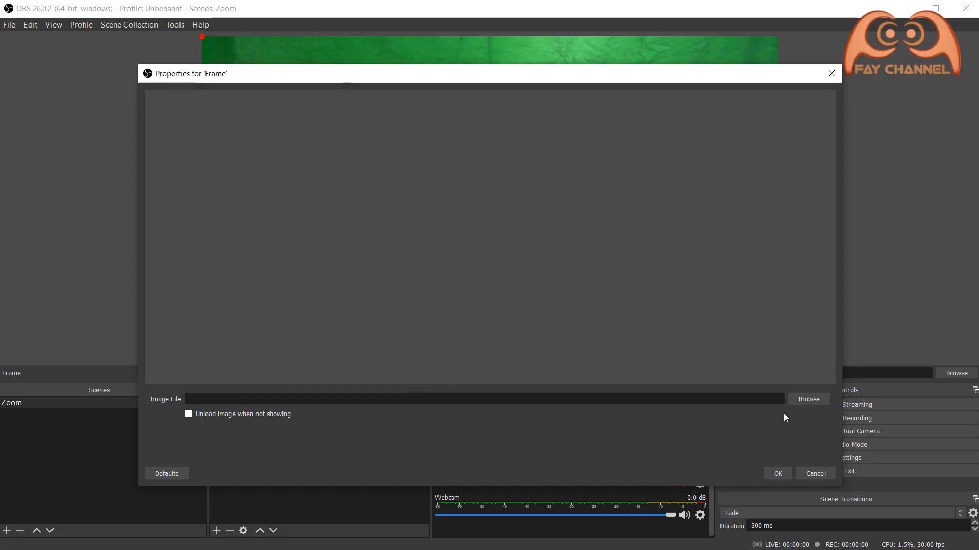
Load frame.png from Desktop/Zoom into the Frame source so it overlays the webcam
click(807, 398)
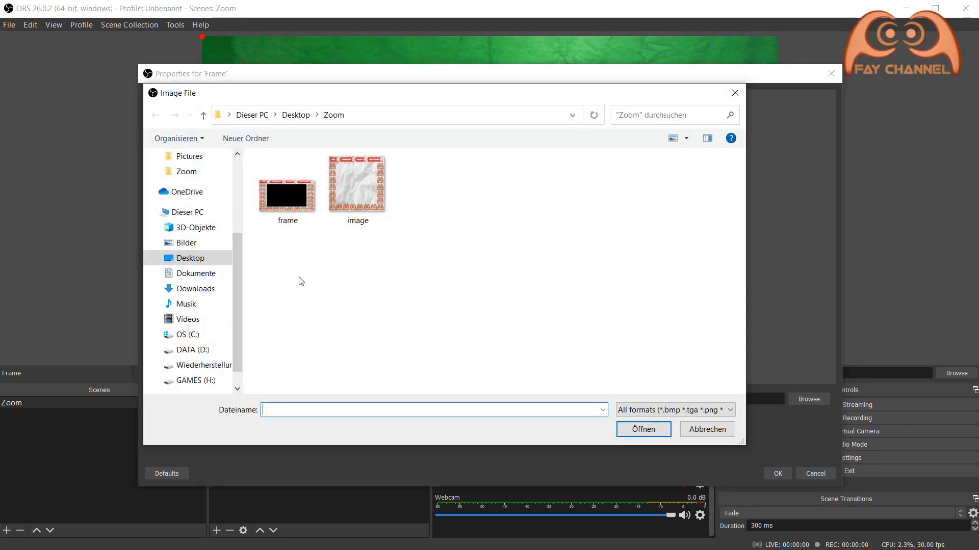
click(286, 188)
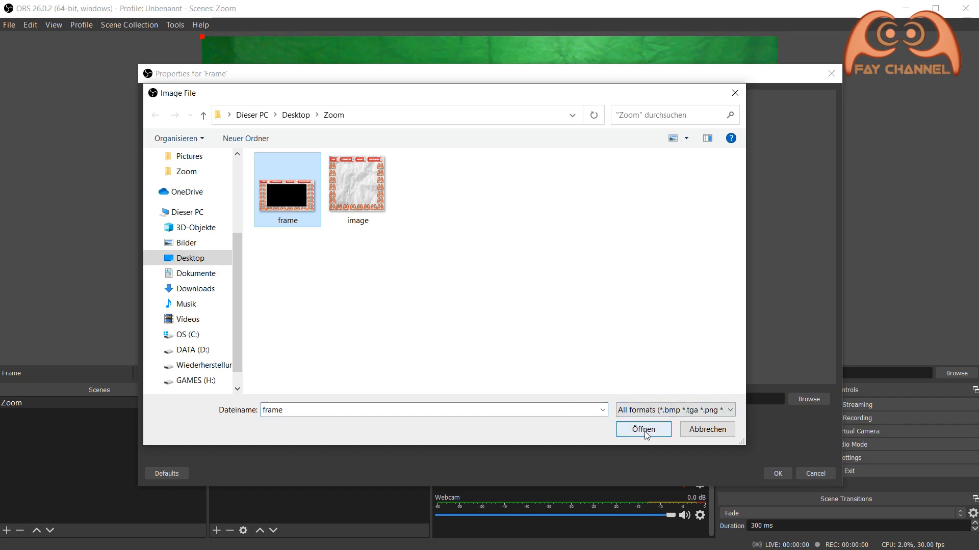
click(642, 429)
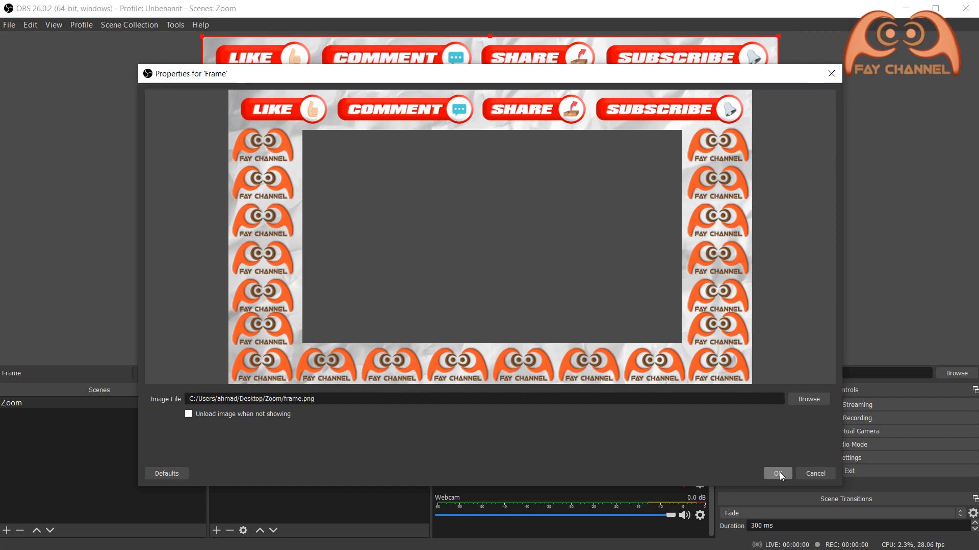
click(777, 473)
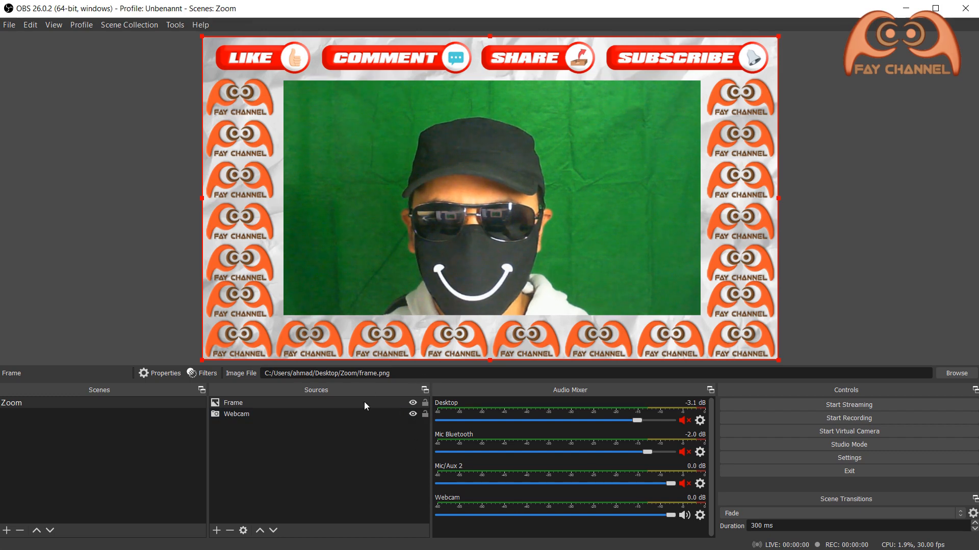
Check Frame/Webcam layering by toggling visibility, then scale the Webcam down to fit inside the frame's opening
click(412, 404)
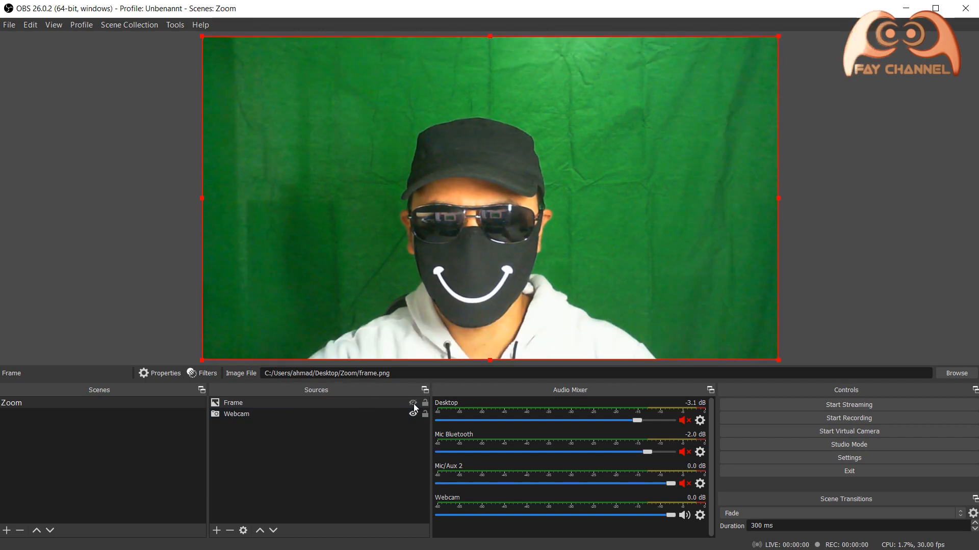
click(412, 414)
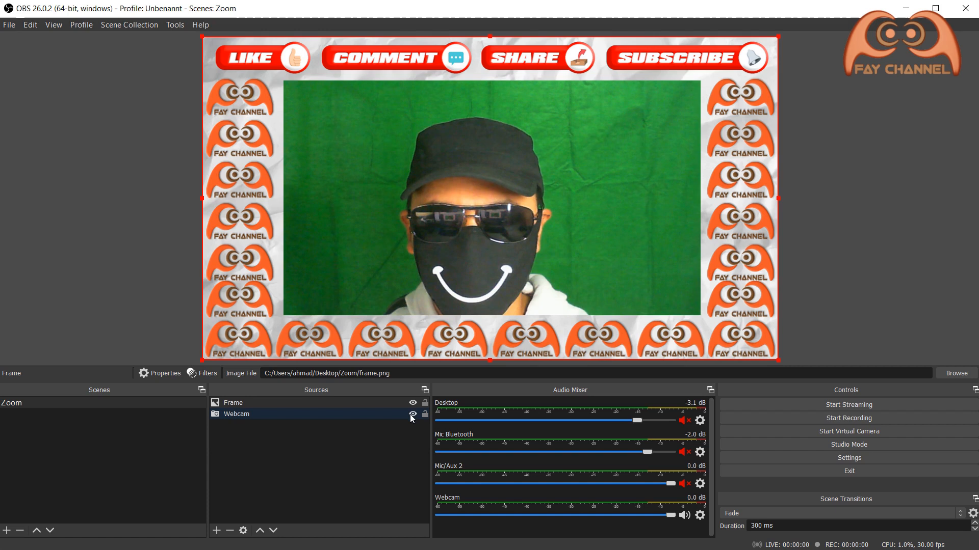
click(412, 415)
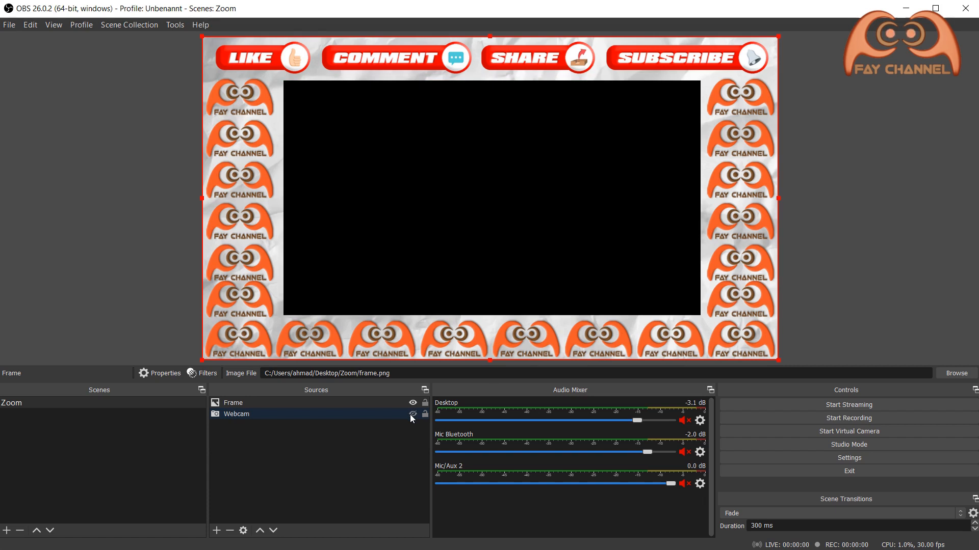
click(412, 415)
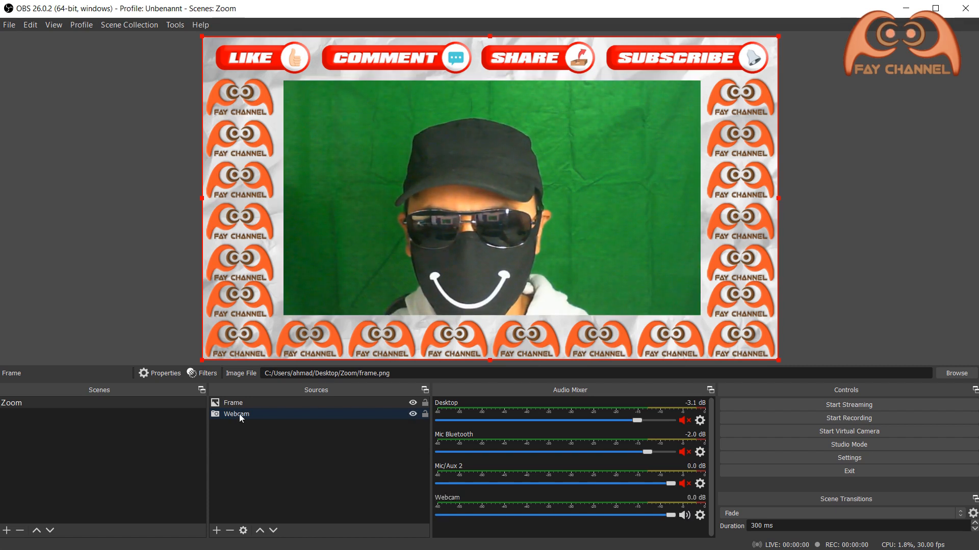
click(236, 413)
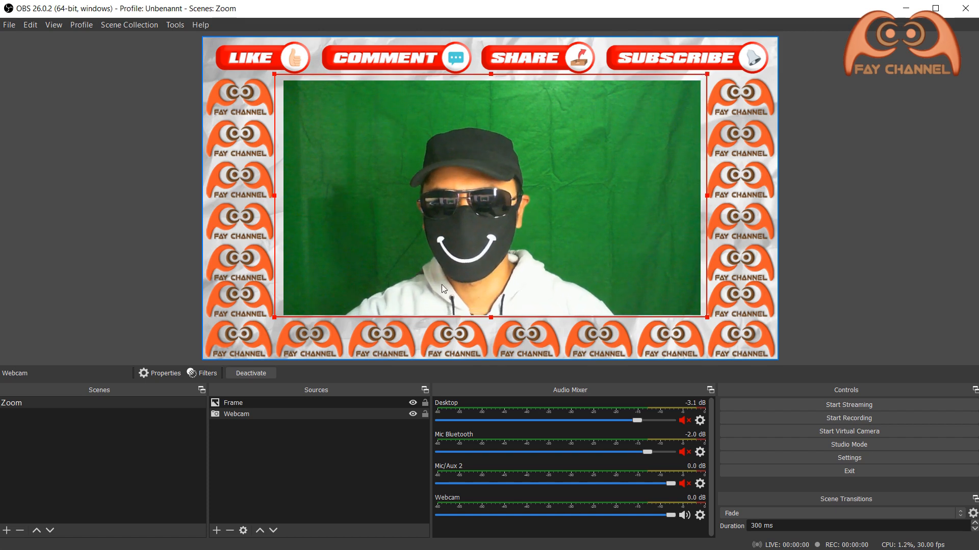
click(882, 296)
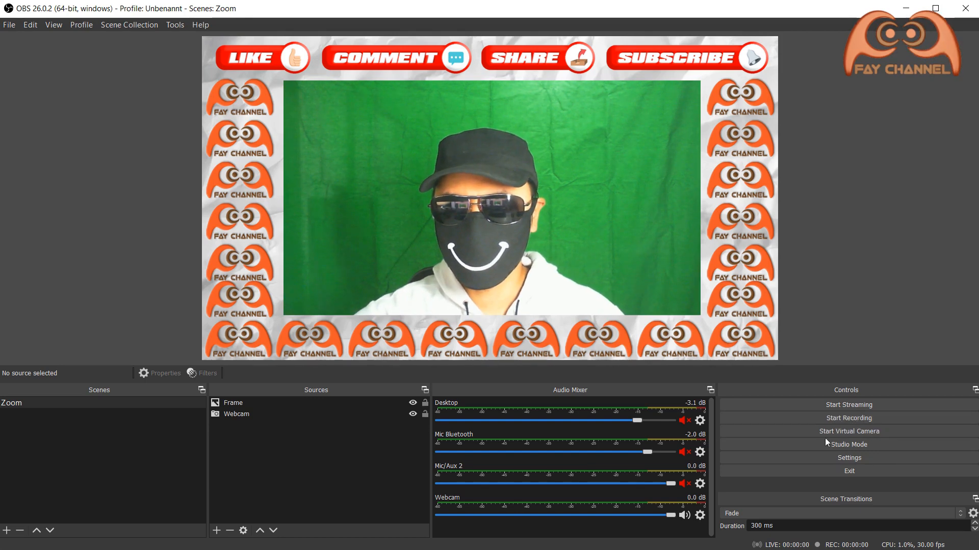
Enable Studio Mode and start the OBS Virtual Camera so the framed scene is available to Zoom
click(847, 445)
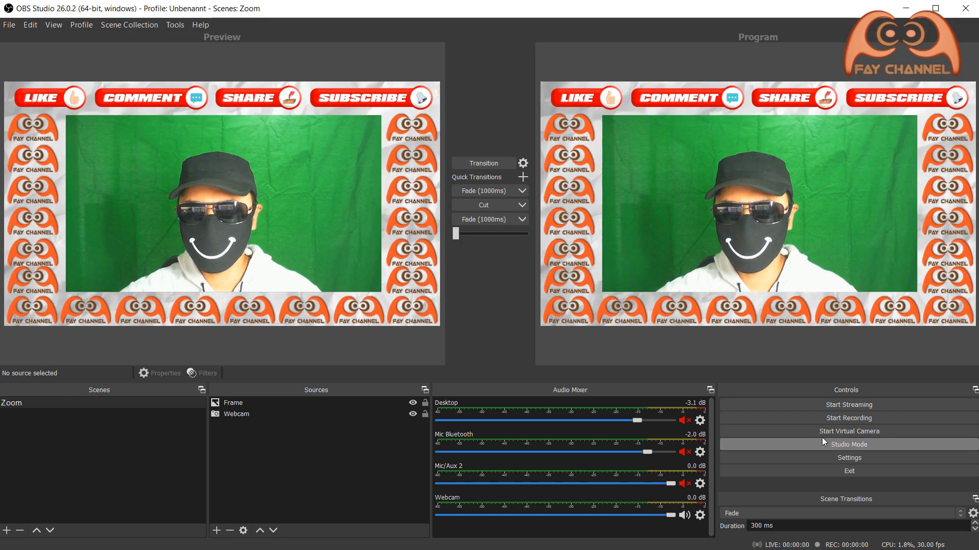
mouse_move(894, 249)
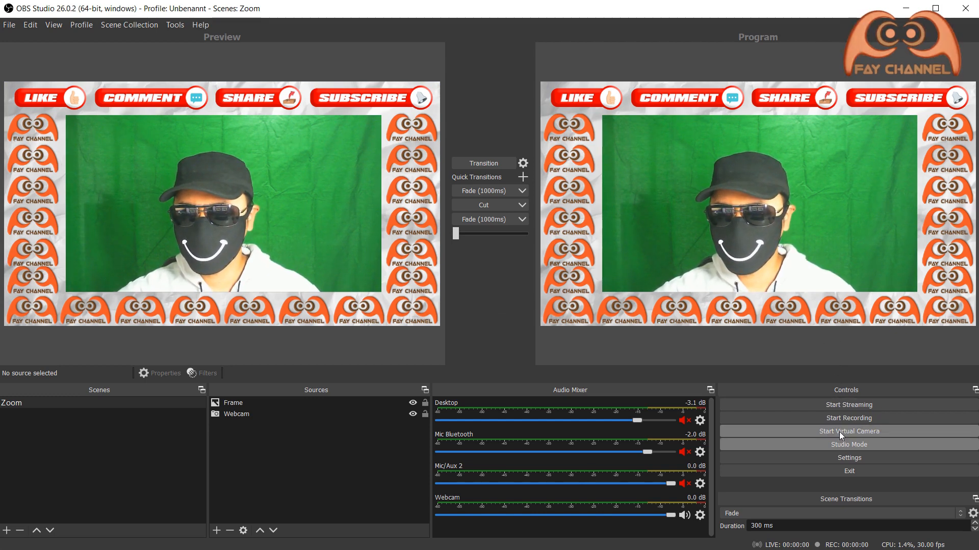
click(847, 431)
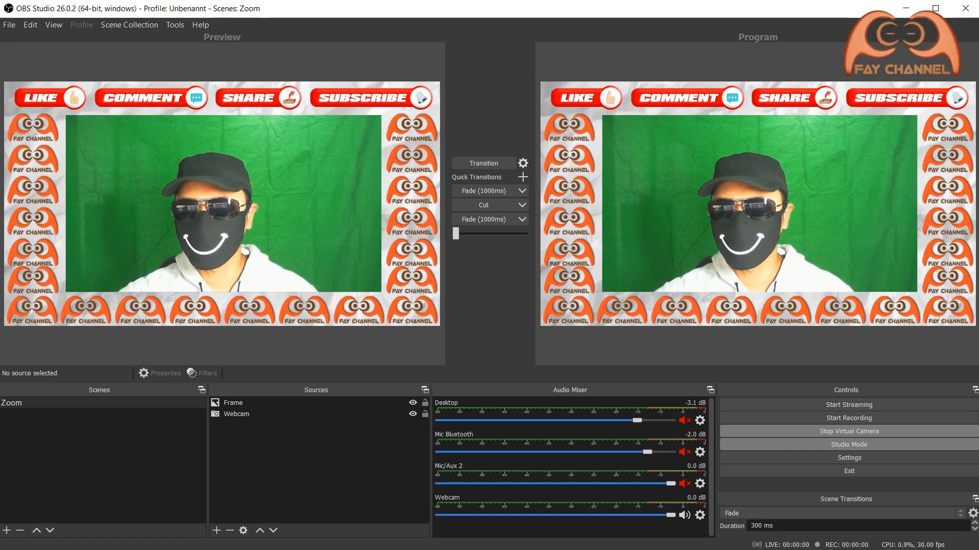
click(112, 529)
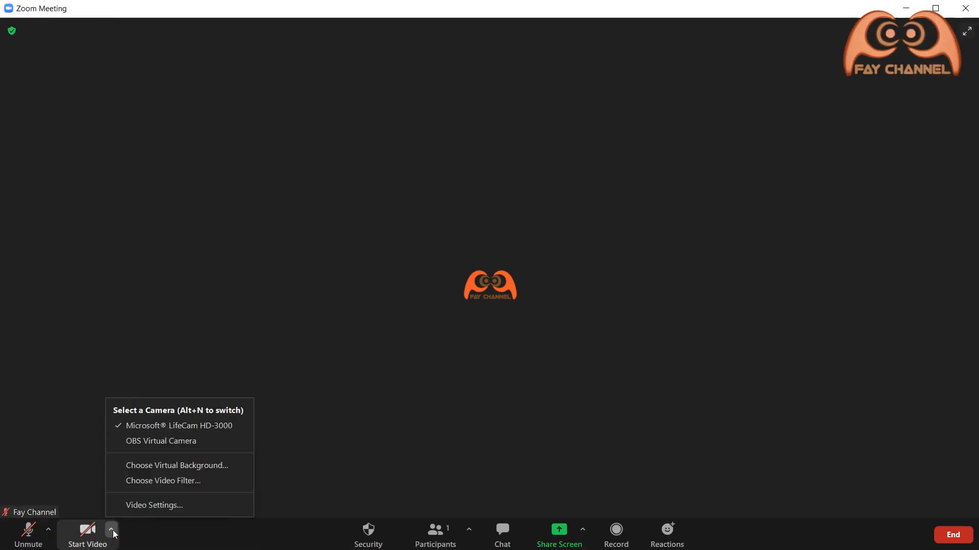
click(154, 505)
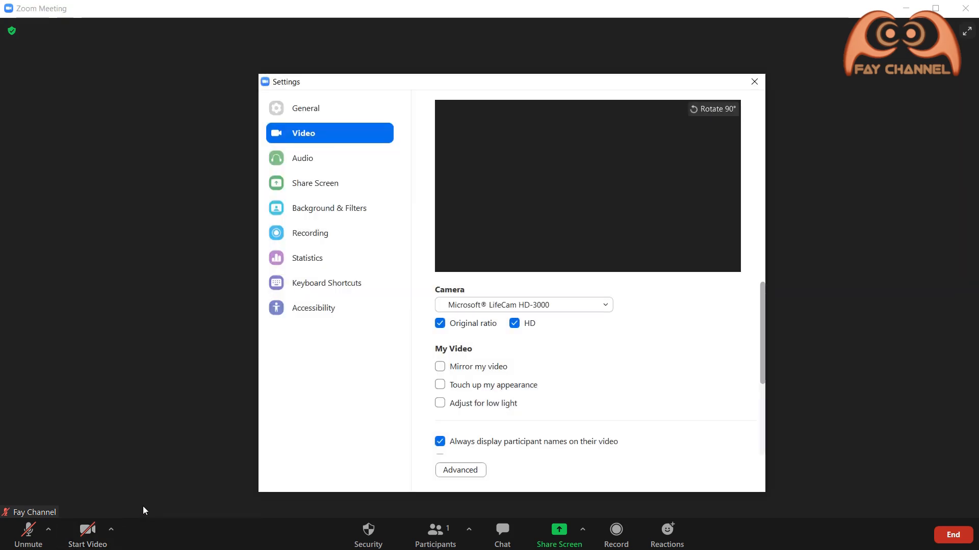
mouse_move(199, 300)
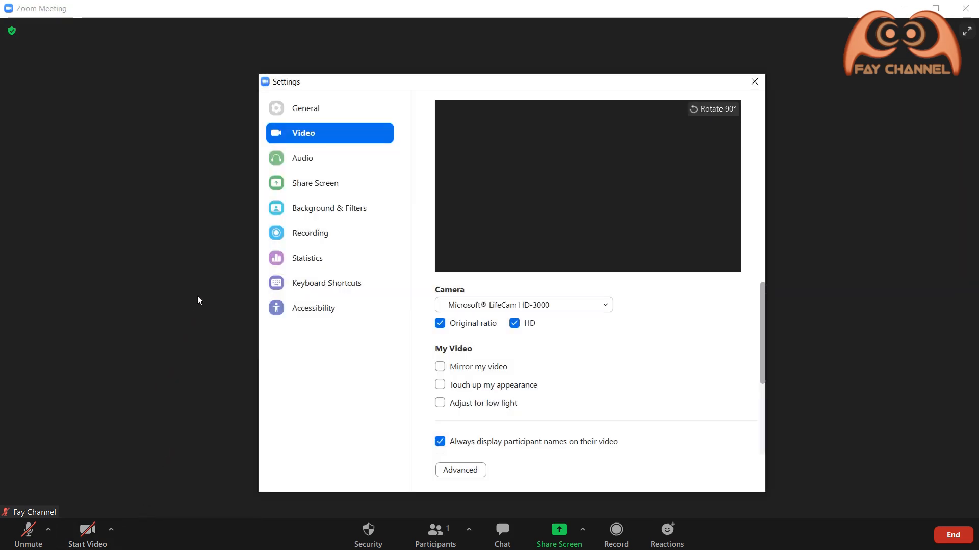
click(329, 208)
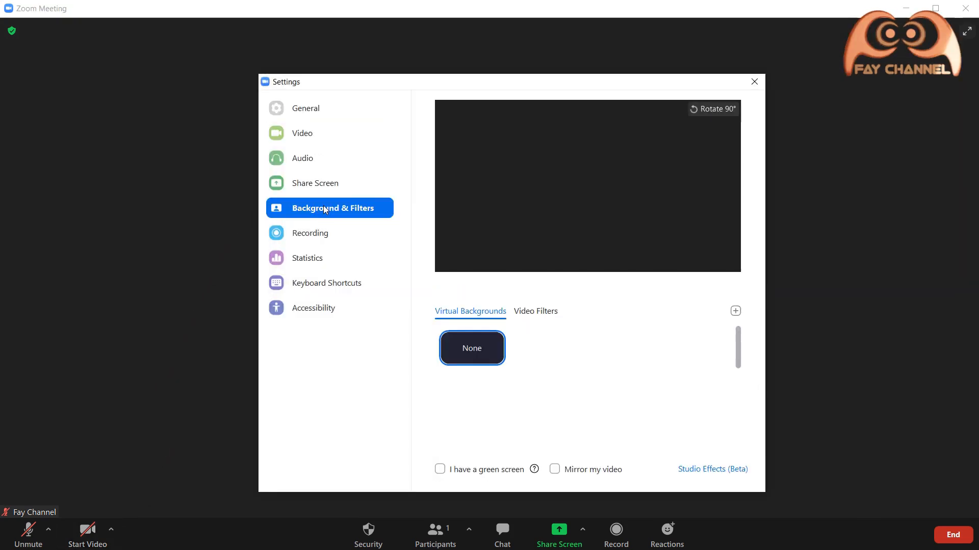
mouse_move(472, 351)
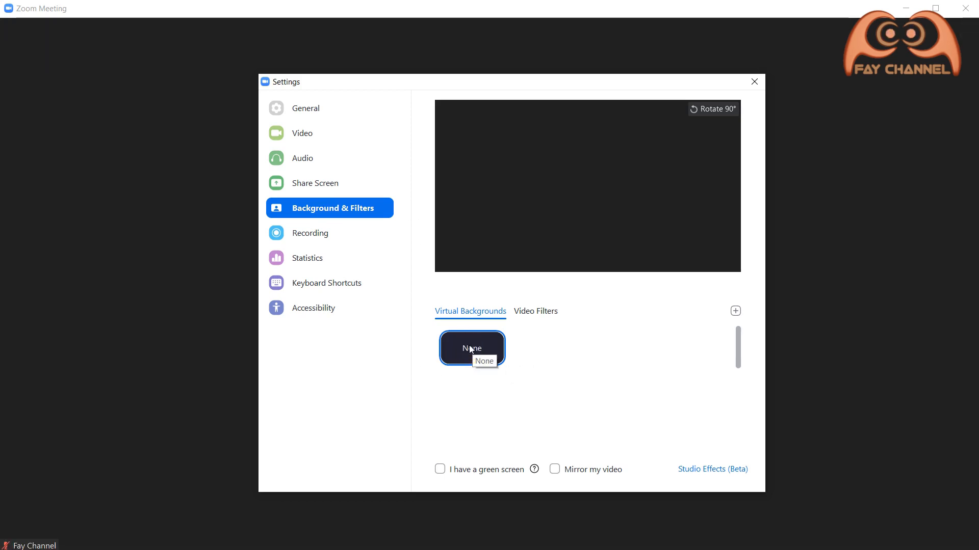
click(536, 312)
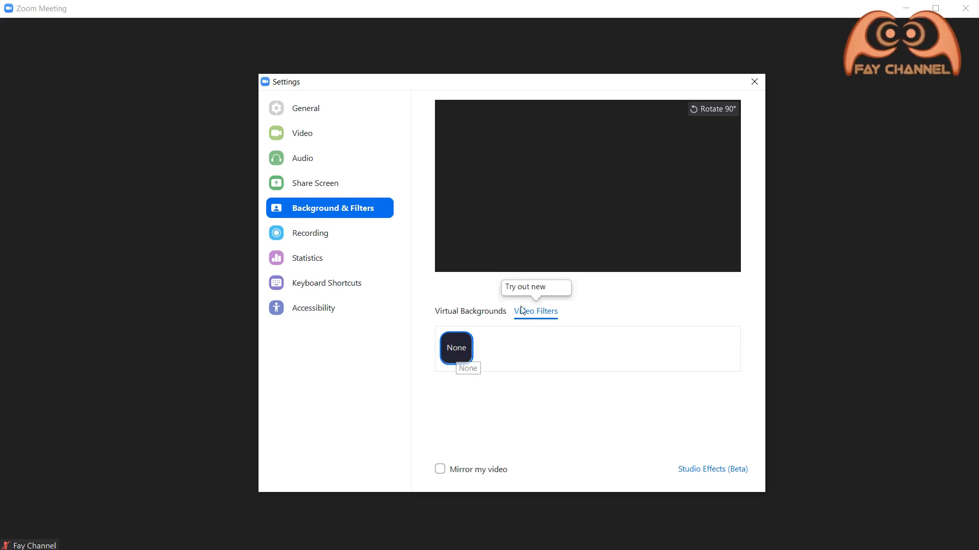
click(753, 81)
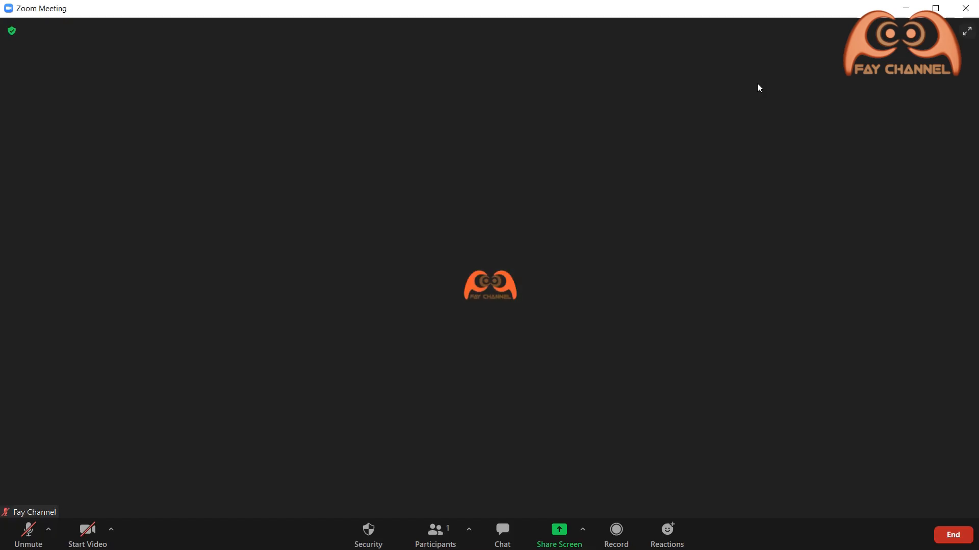
mouse_move(87, 533)
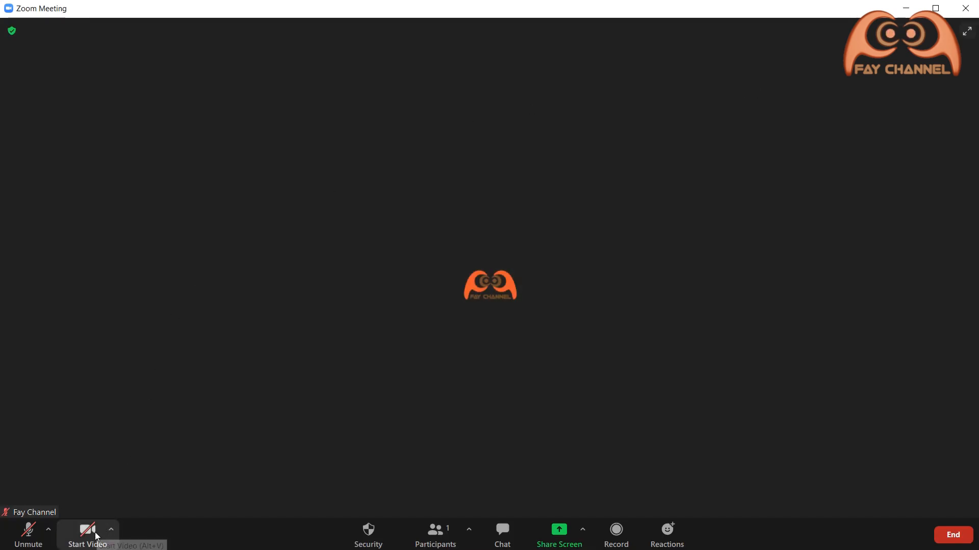
Start Zoom video and switch the meeting camera to OBS Virtual Camera
click(88, 534)
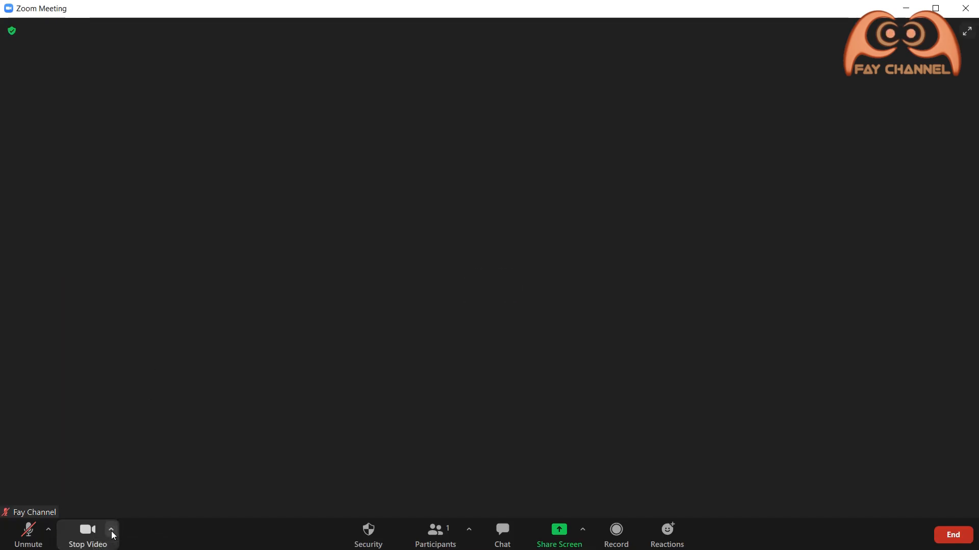
click(110, 530)
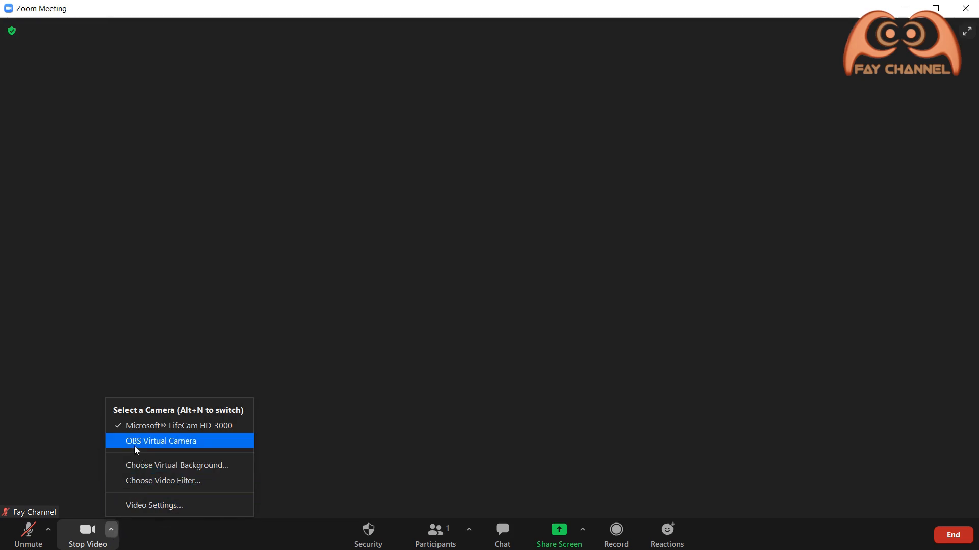
click(161, 440)
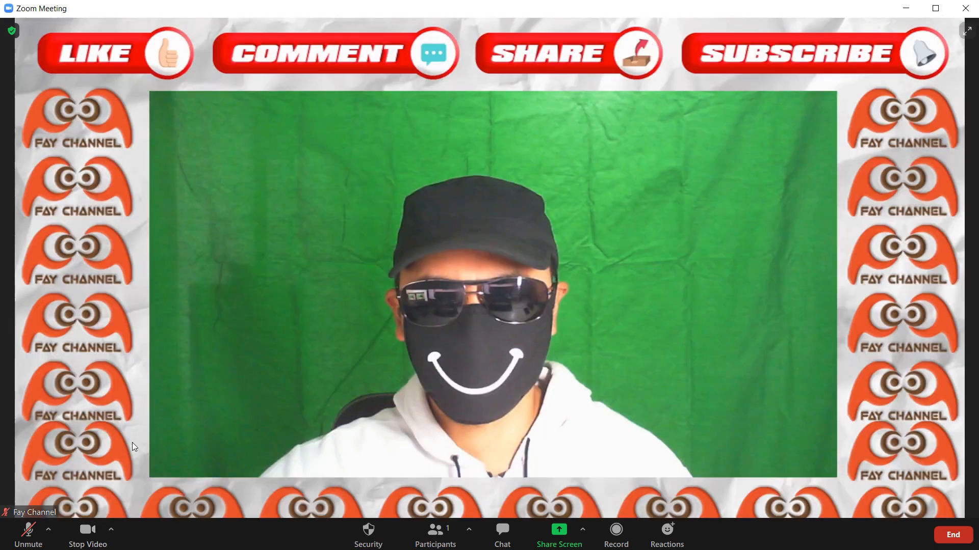